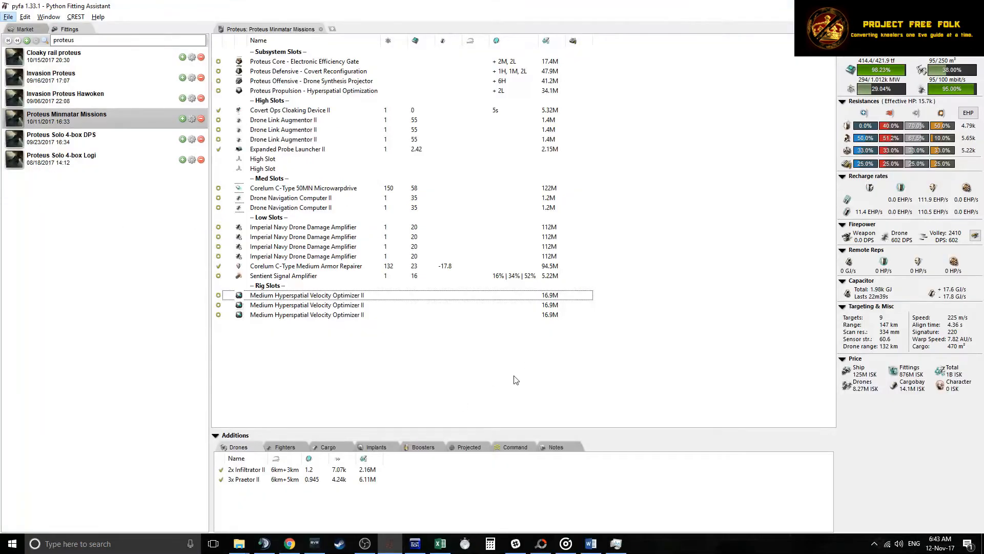
pyautogui.moveTo(386, 216)
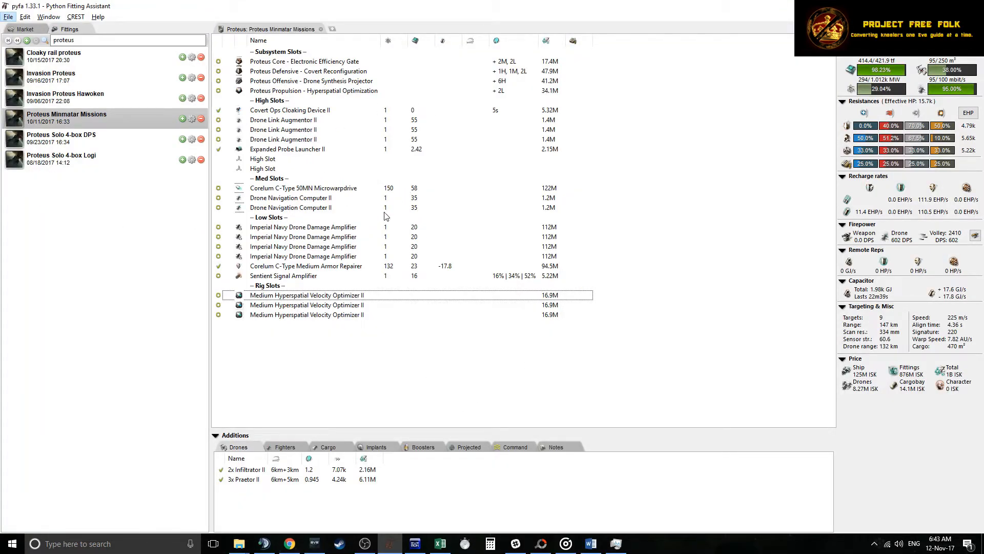
# Step: Toggle the additions panel, select fitted modules, and bring up the Proteus implant list
pyautogui.click(215, 435)
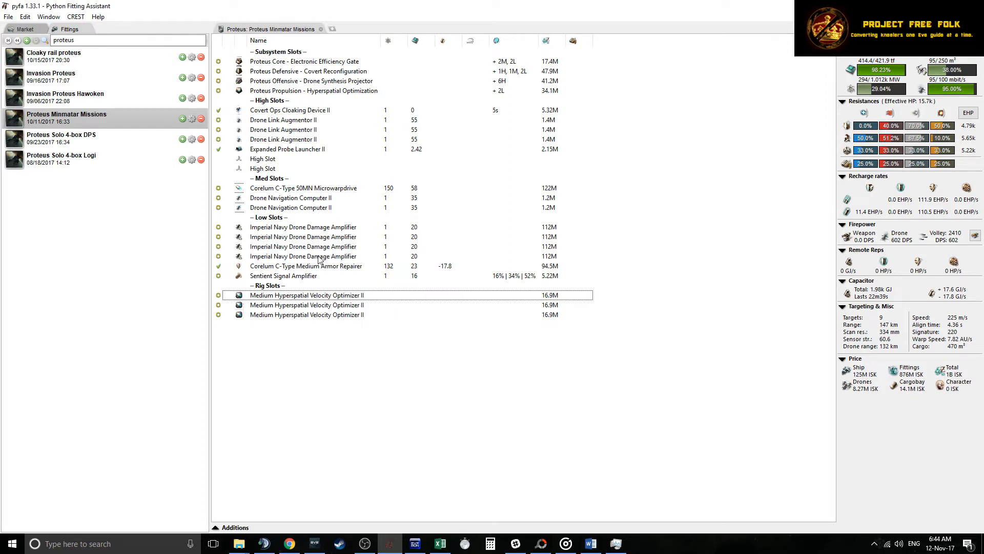
pyautogui.moveTo(293, 237)
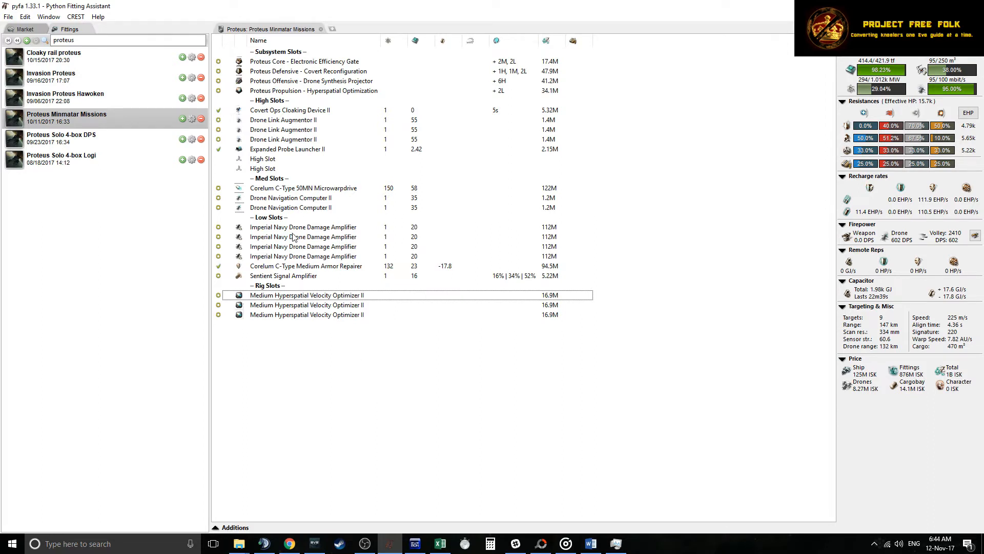
pyautogui.moveTo(603, 394)
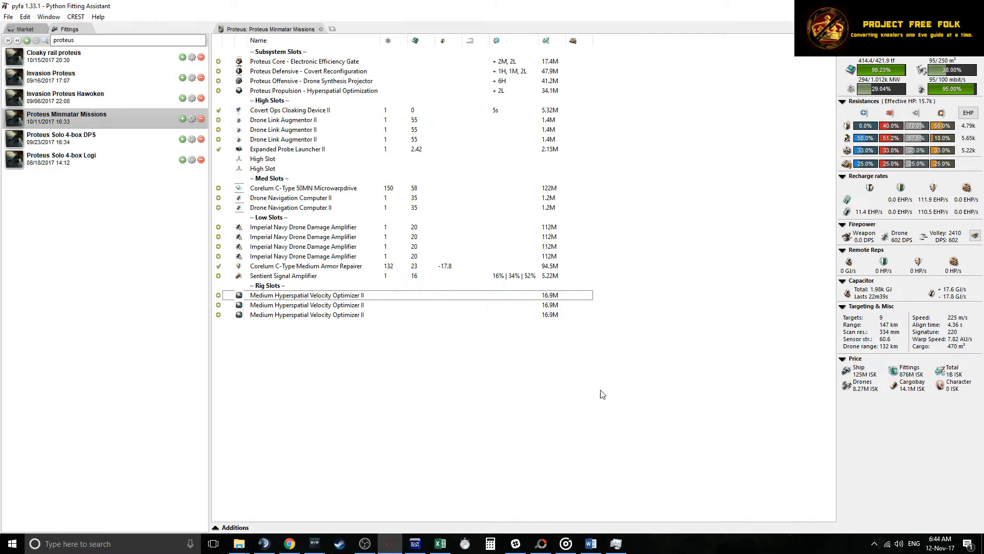
pyautogui.moveTo(518, 370)
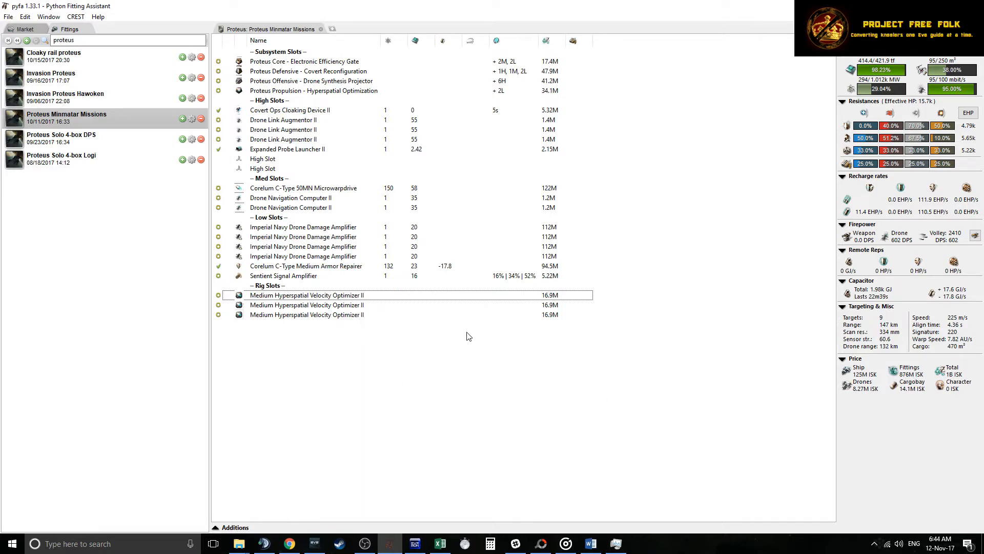
pyautogui.moveTo(462, 411)
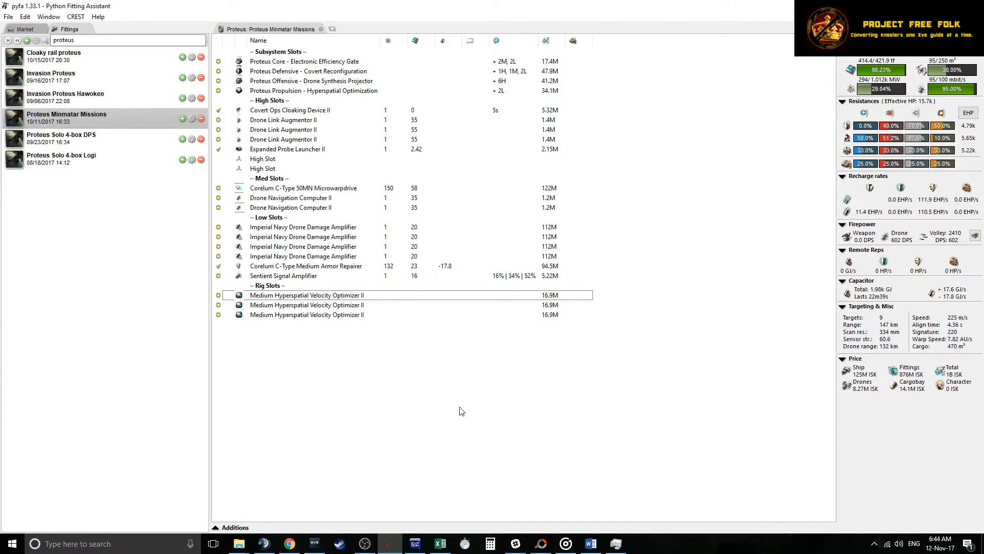
pyautogui.moveTo(474, 408)
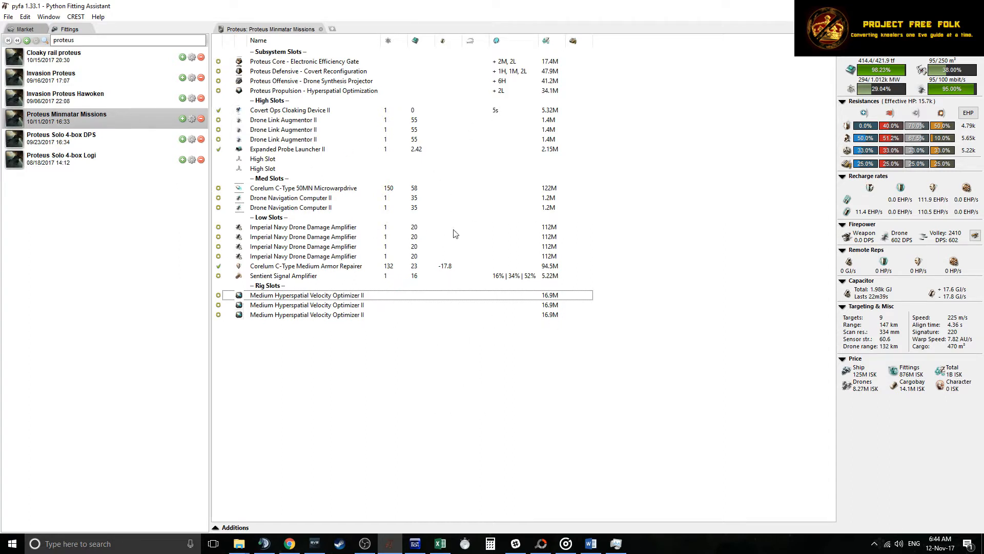
pyautogui.moveTo(374, 251)
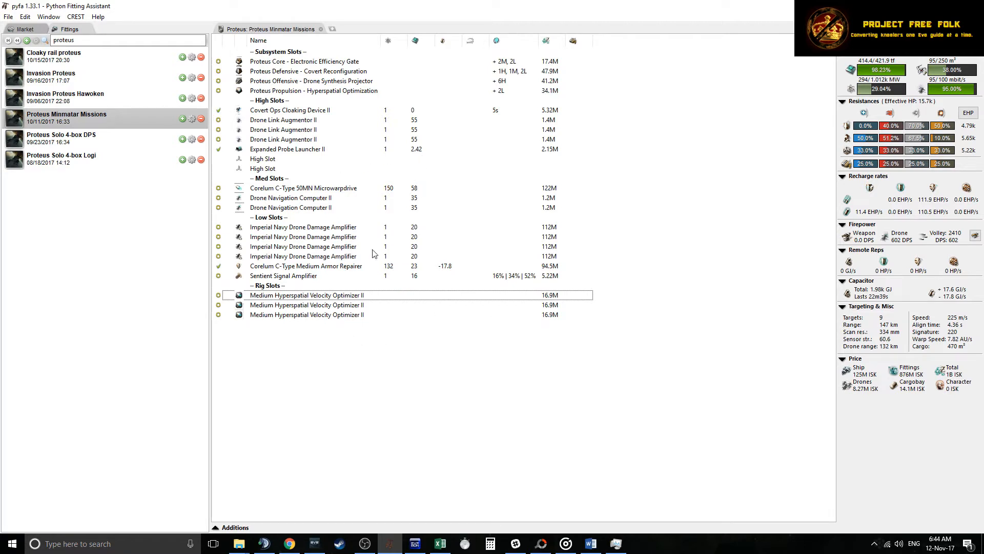
pyautogui.moveTo(372, 527)
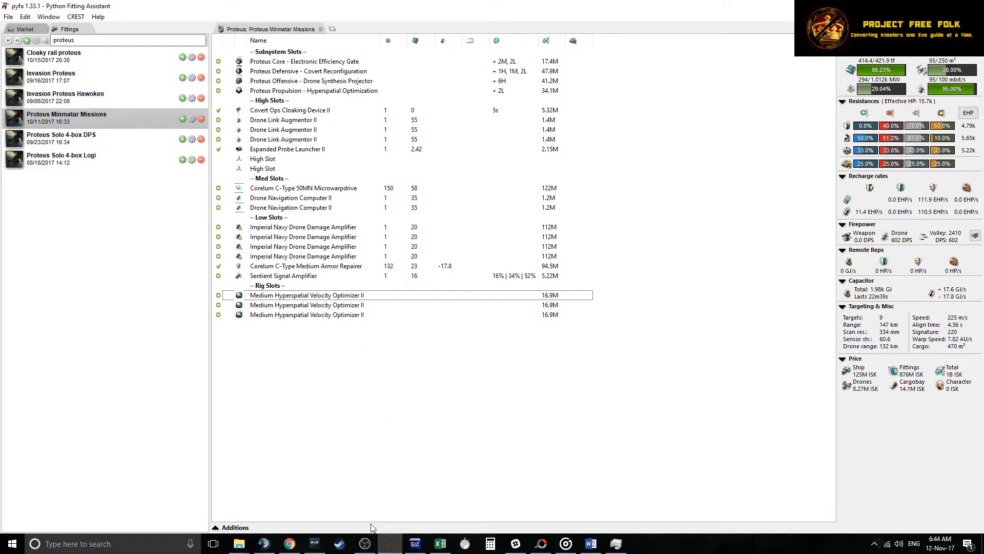
pyautogui.click(236, 527)
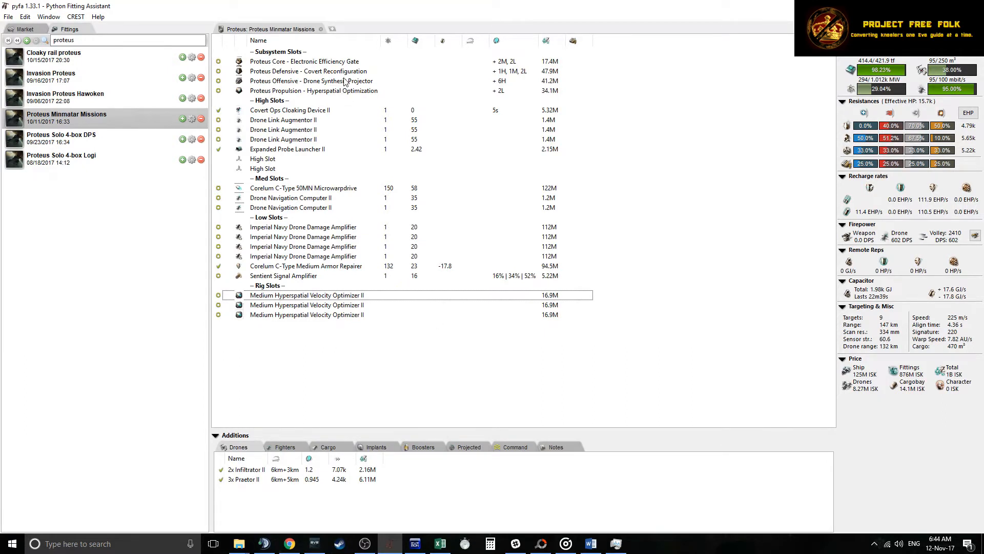
pyautogui.click(290, 110)
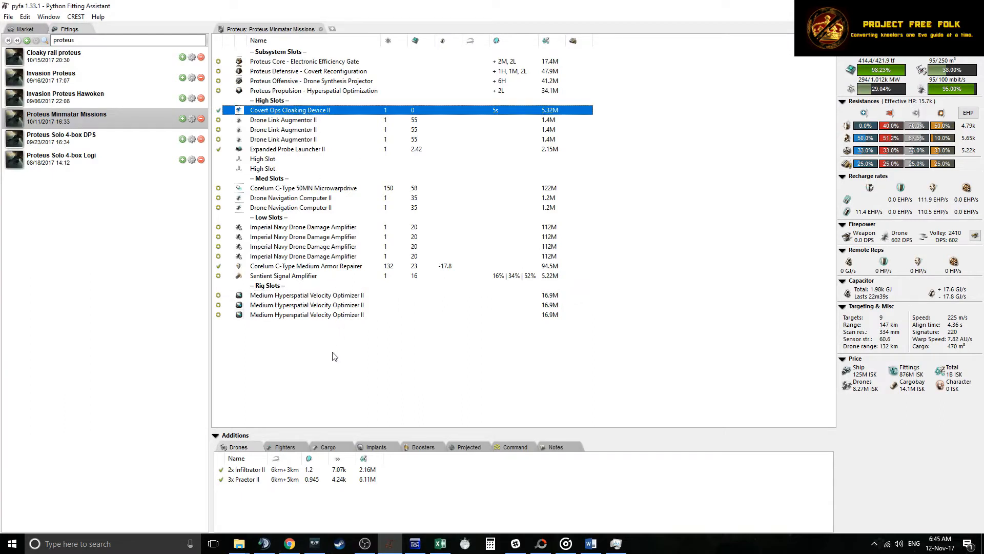
pyautogui.click(377, 446)
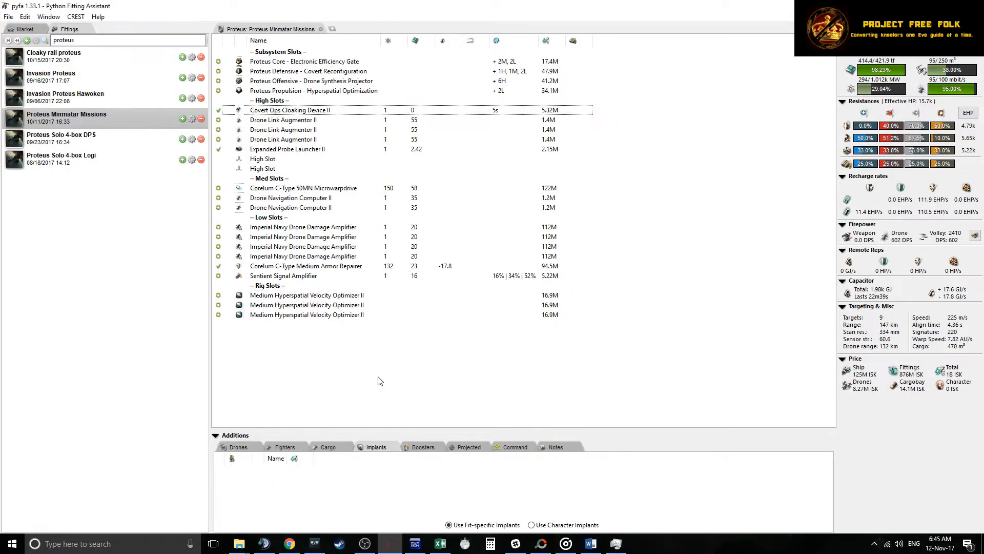
pyautogui.moveTo(378, 384)
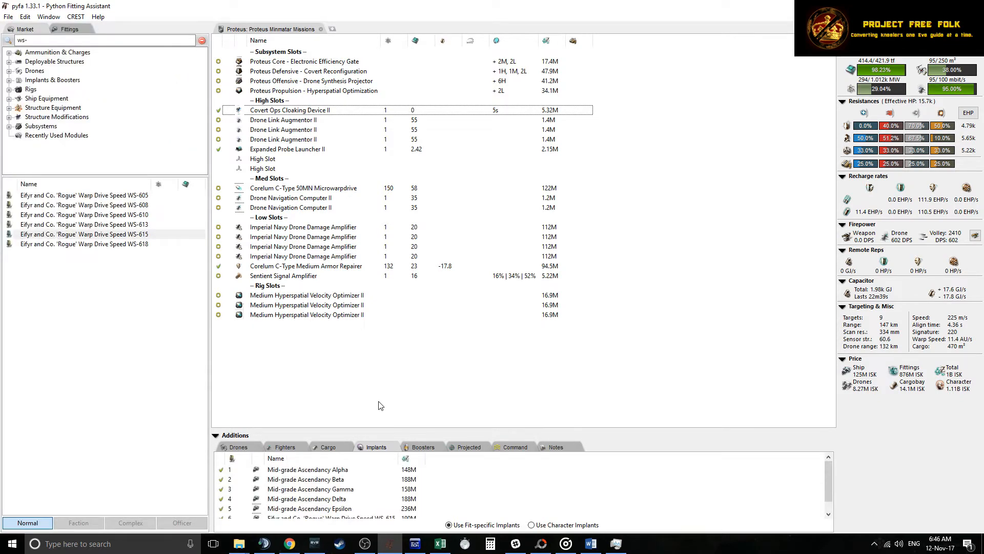
pyautogui.moveTo(372, 329)
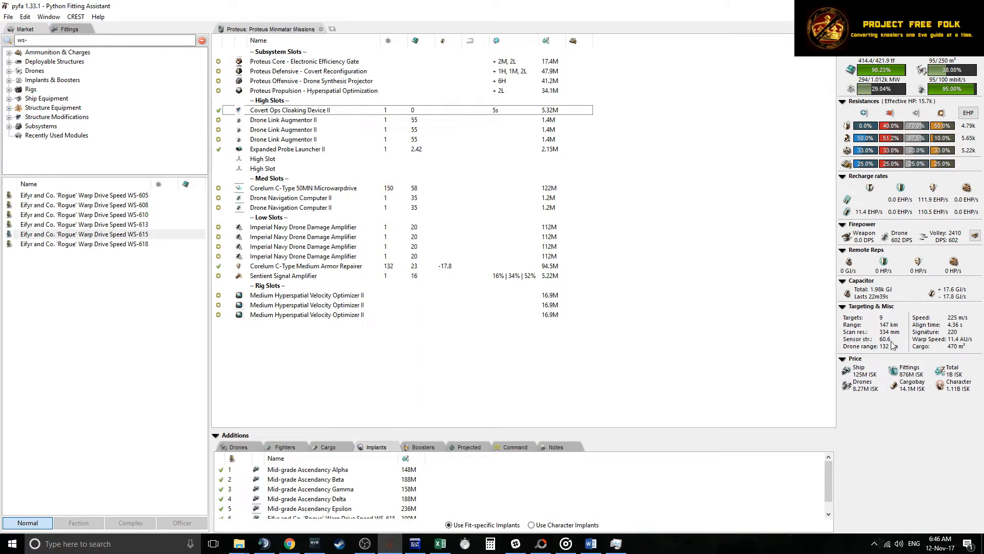
pyautogui.moveTo(896, 357)
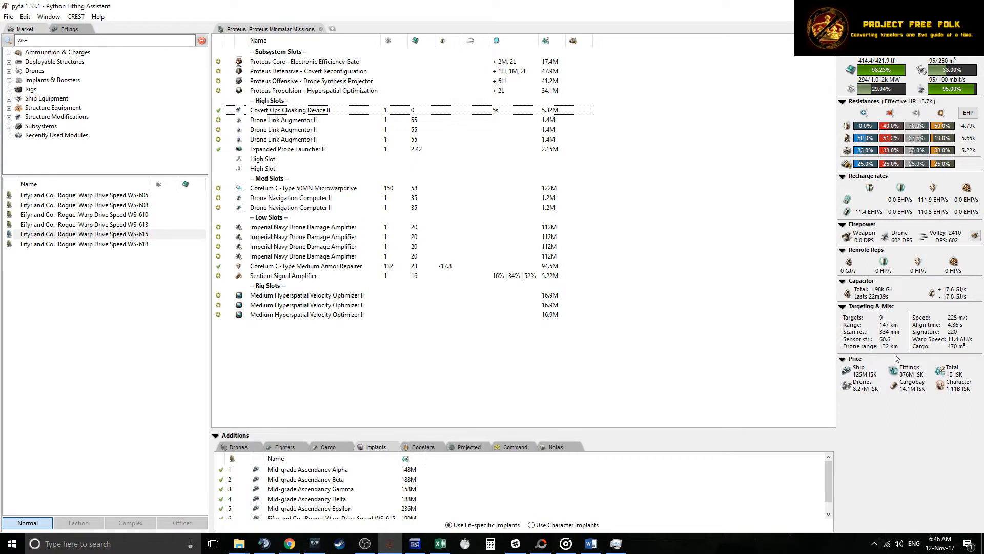
pyautogui.moveTo(890, 325)
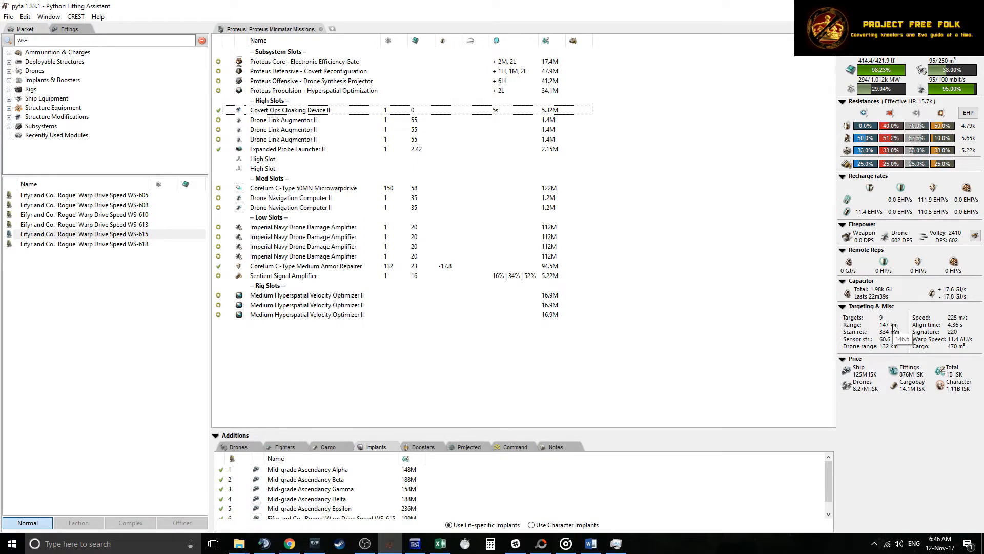
pyautogui.moveTo(895, 388)
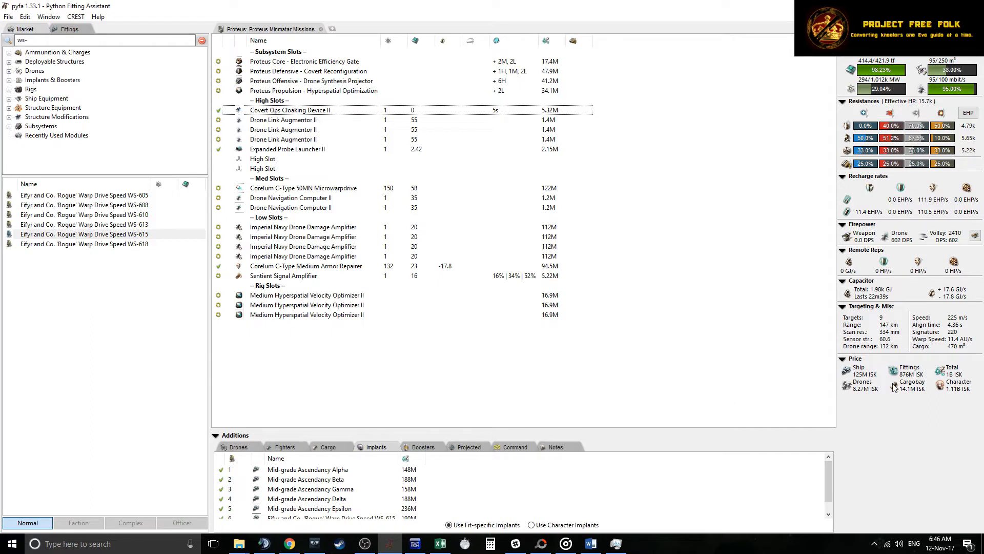
pyautogui.moveTo(305, 247)
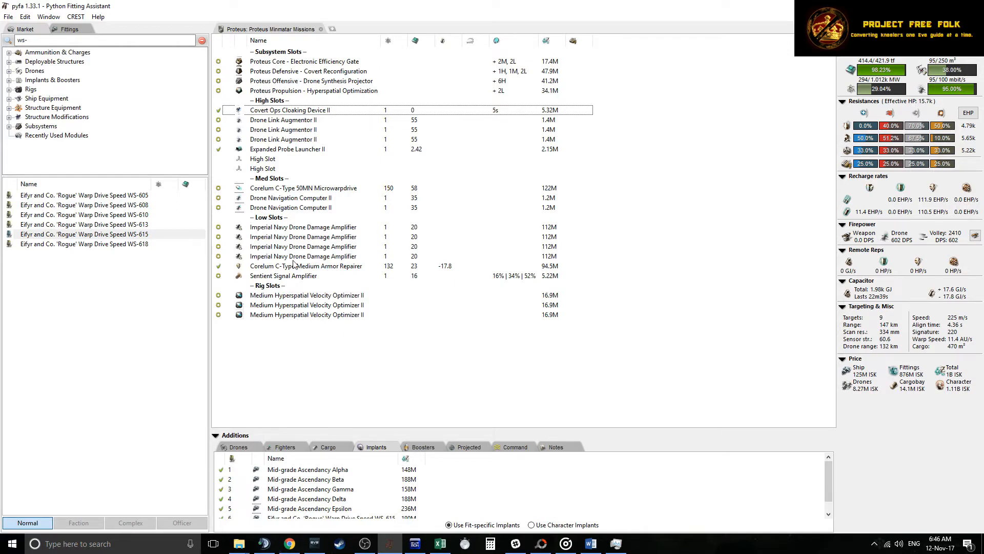
pyautogui.click(303, 227)
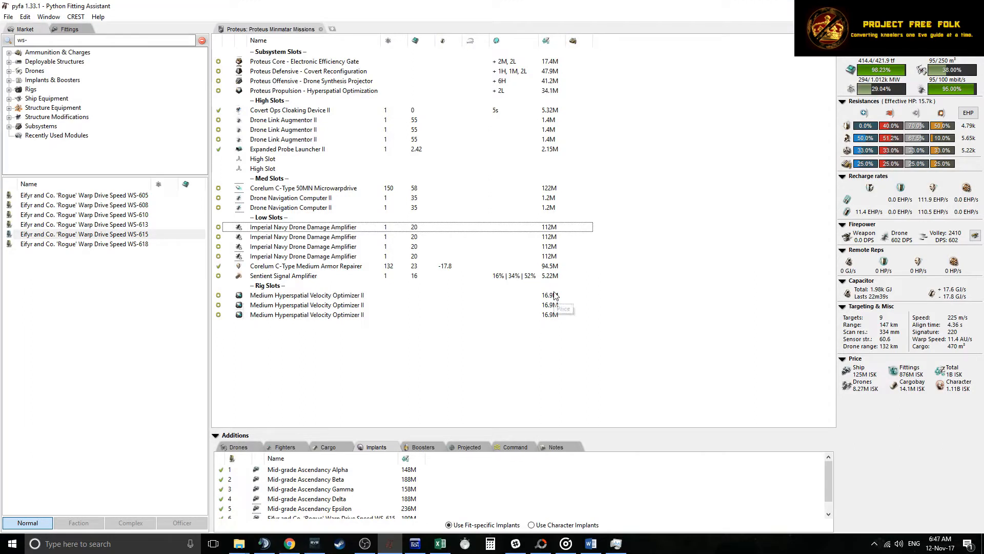
pyautogui.moveTo(321, 308)
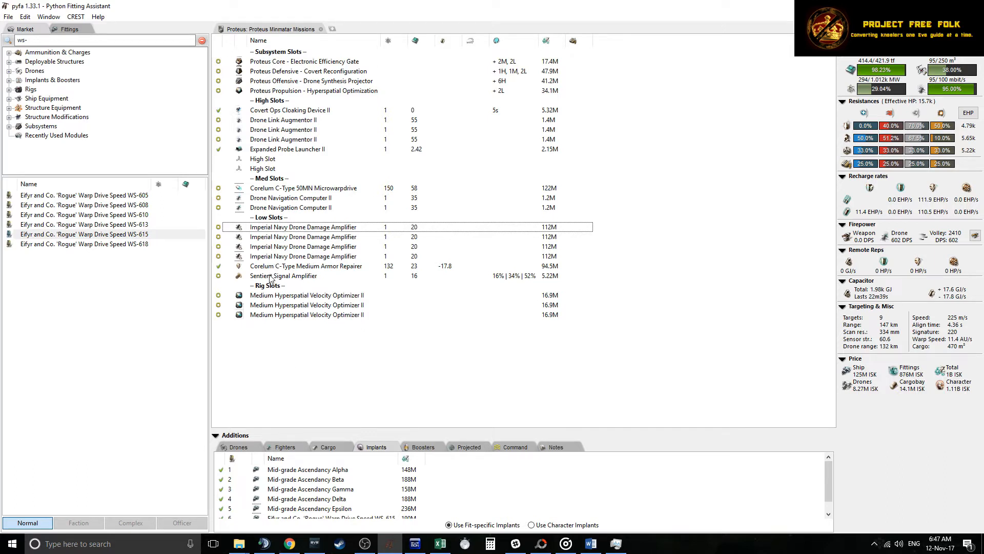
pyautogui.moveTo(282, 287)
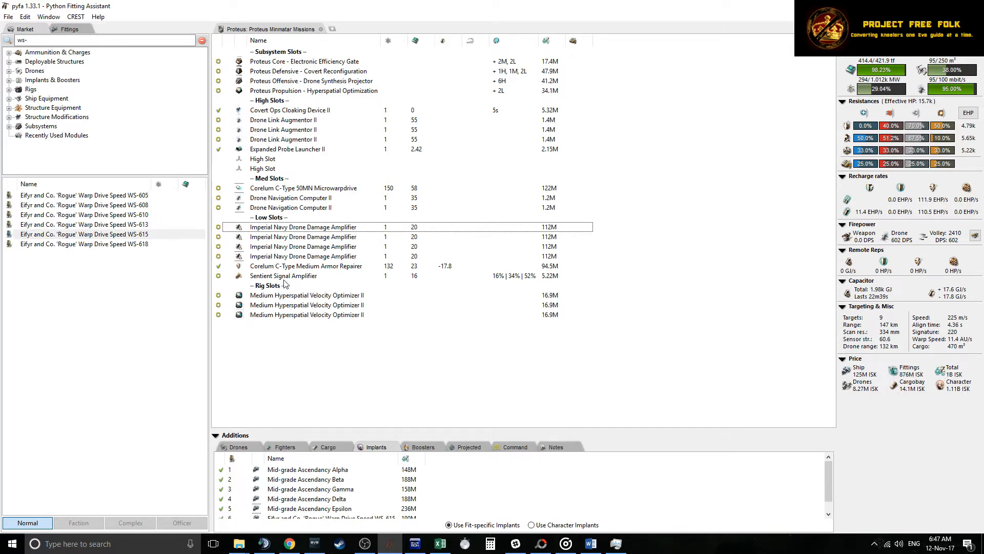
pyautogui.moveTo(493, 390)
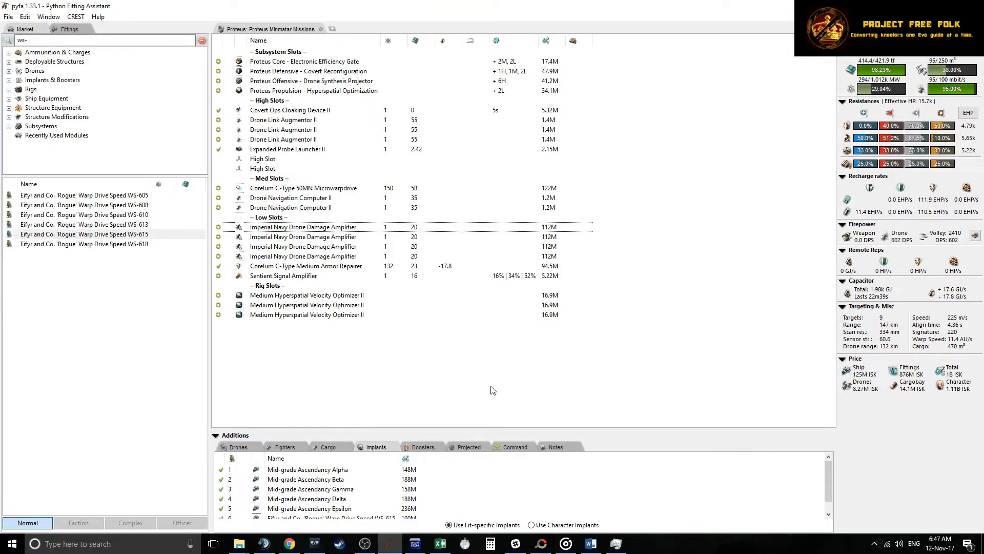
pyautogui.moveTo(510, 452)
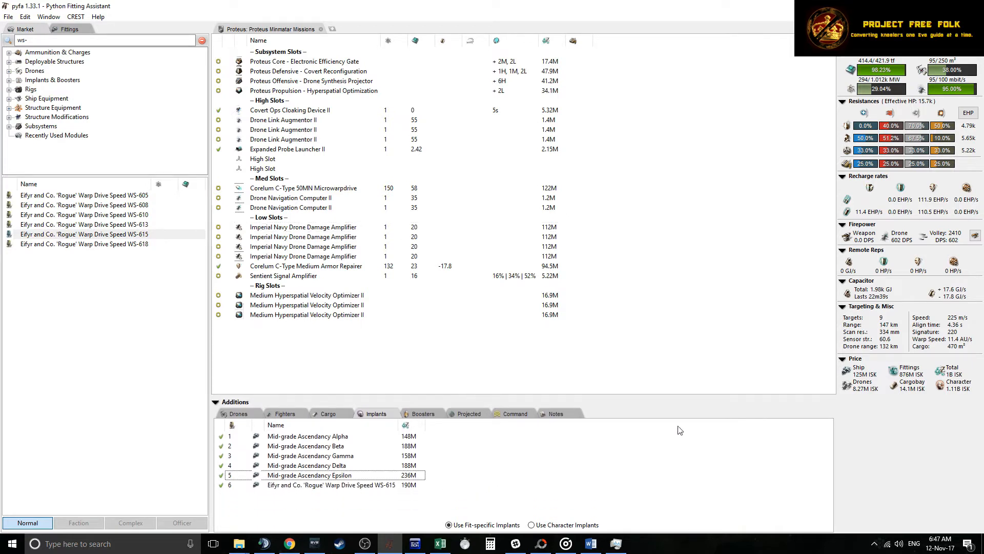
pyautogui.moveTo(963, 339)
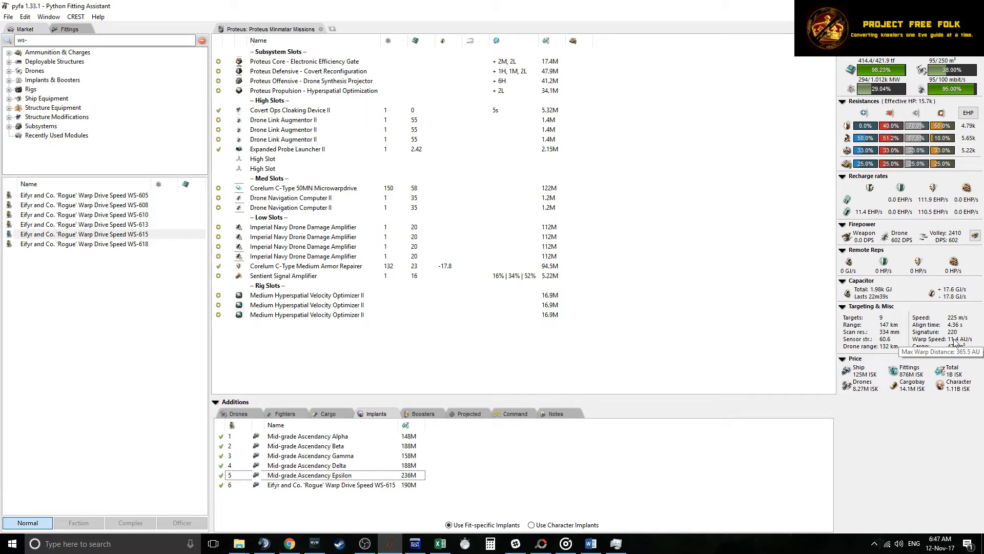
pyautogui.moveTo(964, 341)
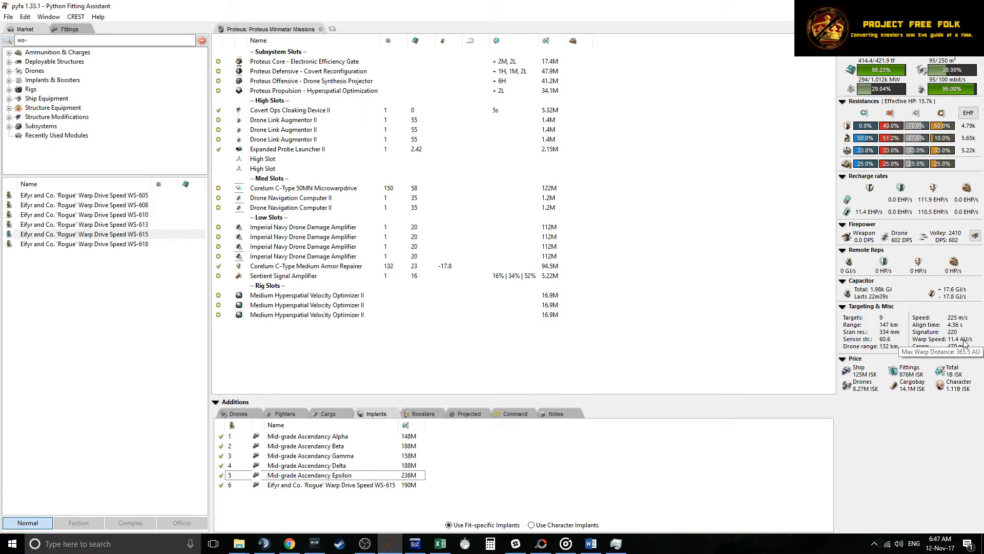
pyautogui.click(541, 543)
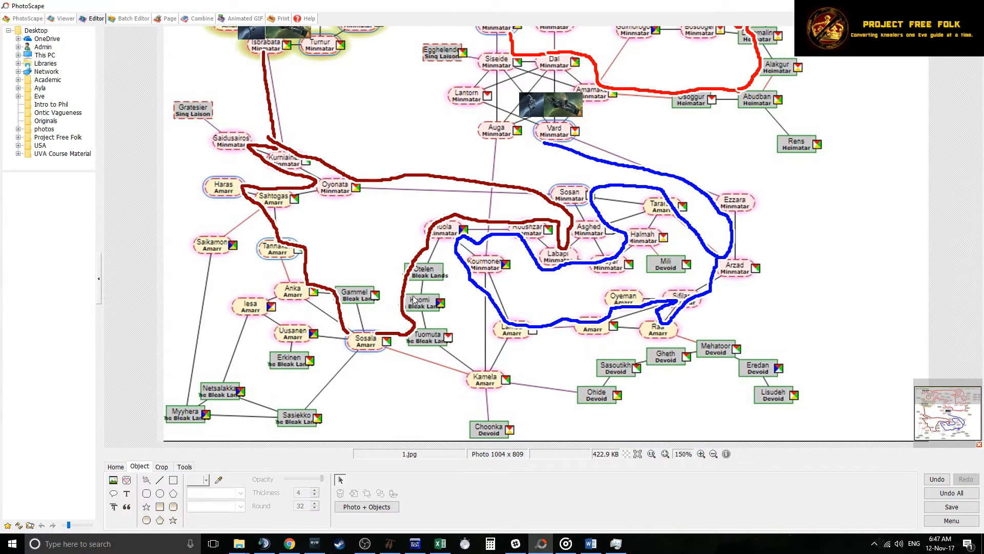
pyautogui.moveTo(331, 242)
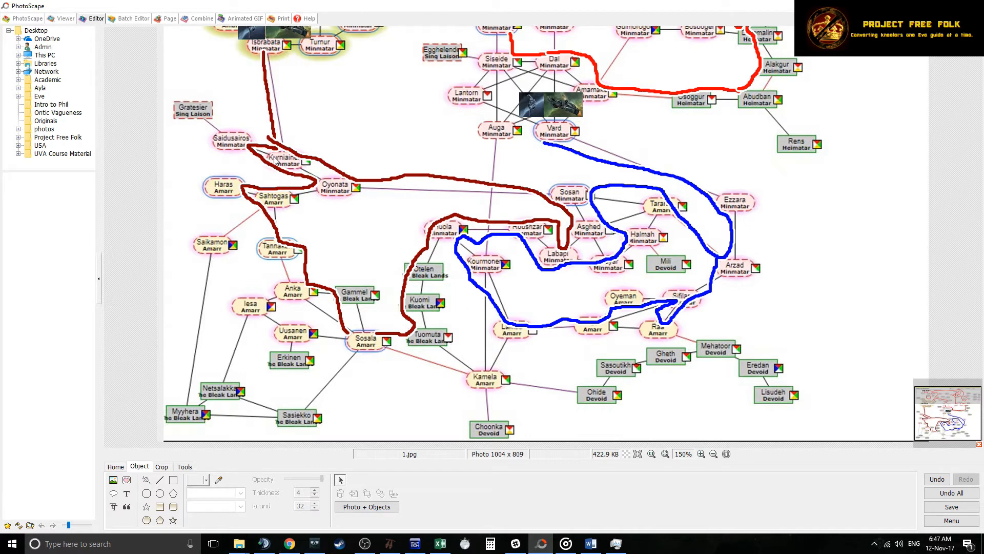
pyautogui.moveTo(353, 323)
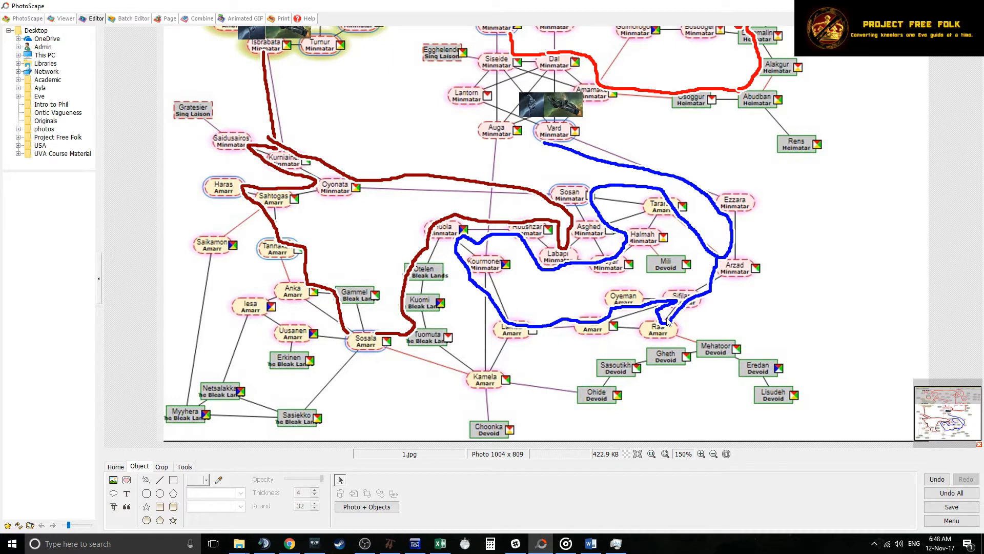
pyautogui.moveTo(639, 289)
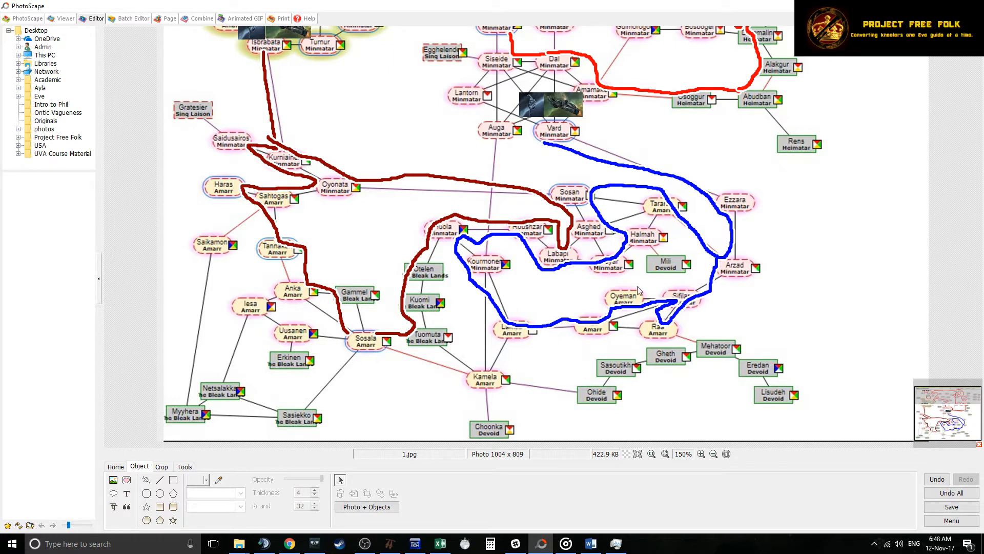
pyautogui.moveTo(684, 230)
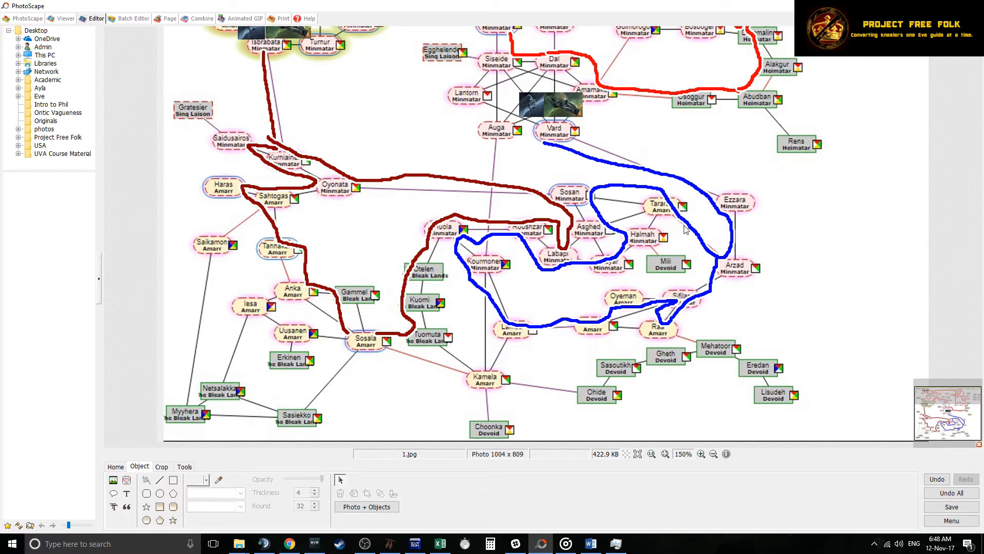
pyautogui.moveTo(259, 59)
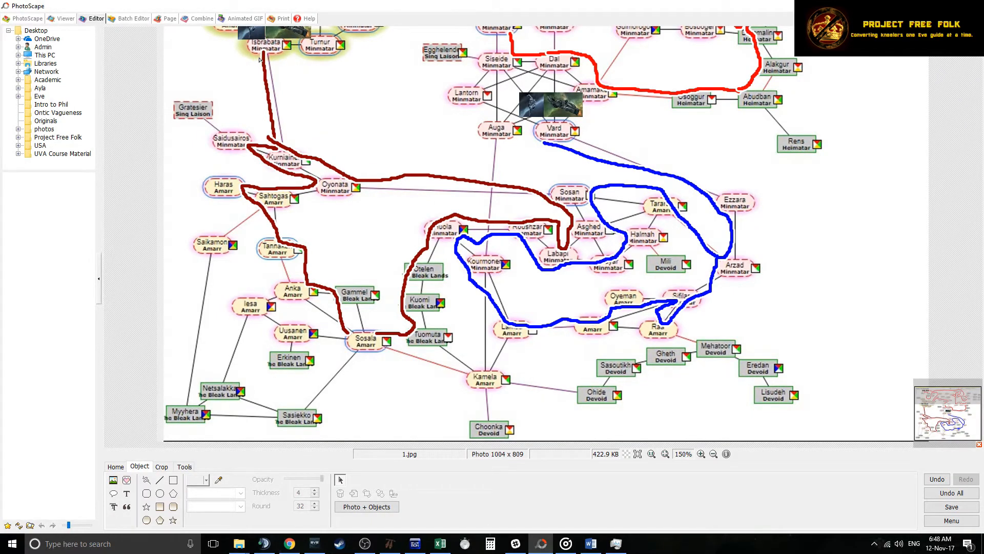
pyautogui.moveTo(286, 39)
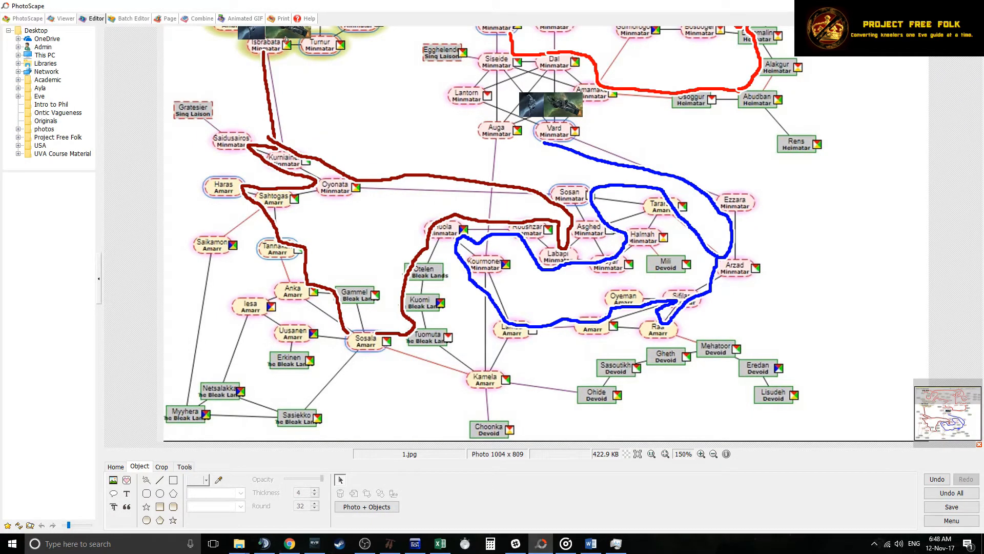
pyautogui.moveTo(660, 156)
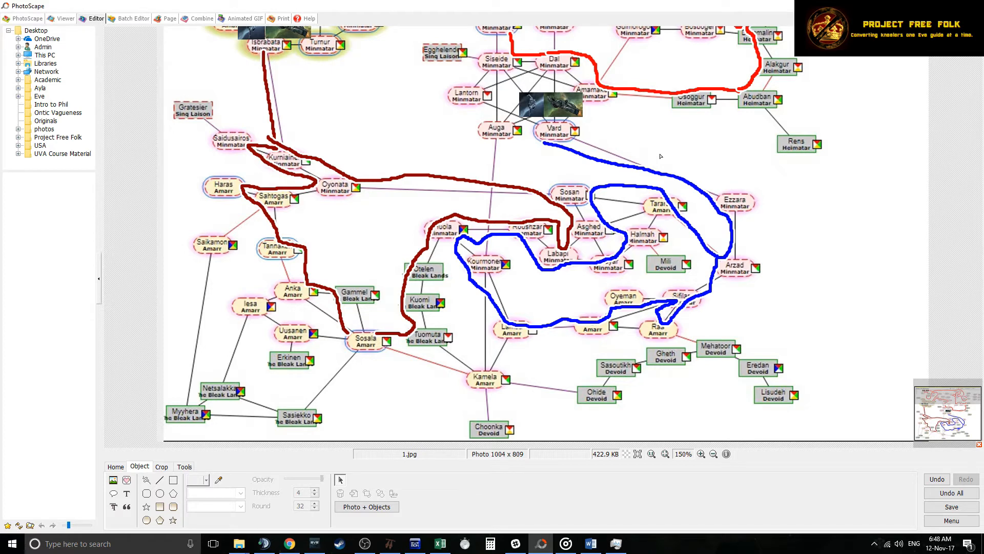
pyautogui.moveTo(305, 311)
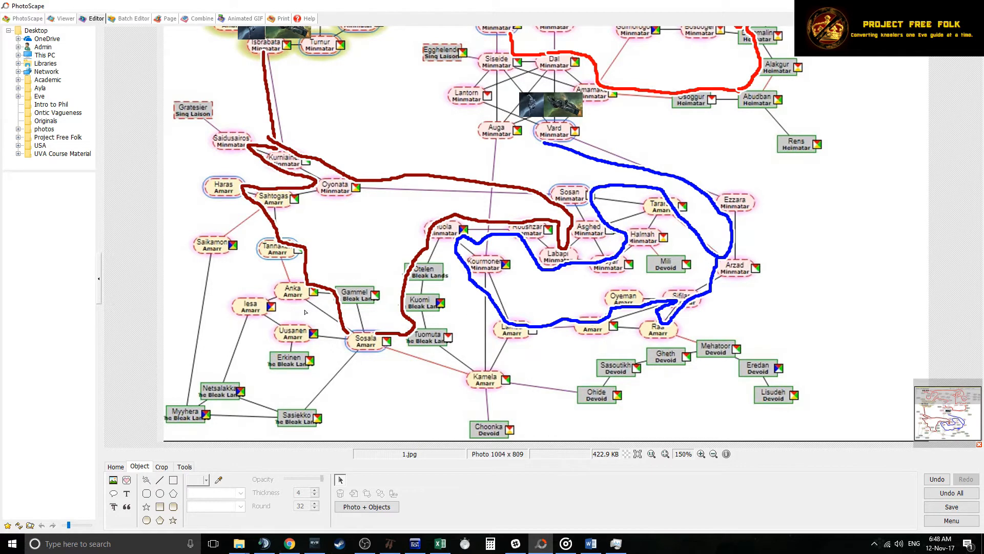
pyautogui.moveTo(558, 117)
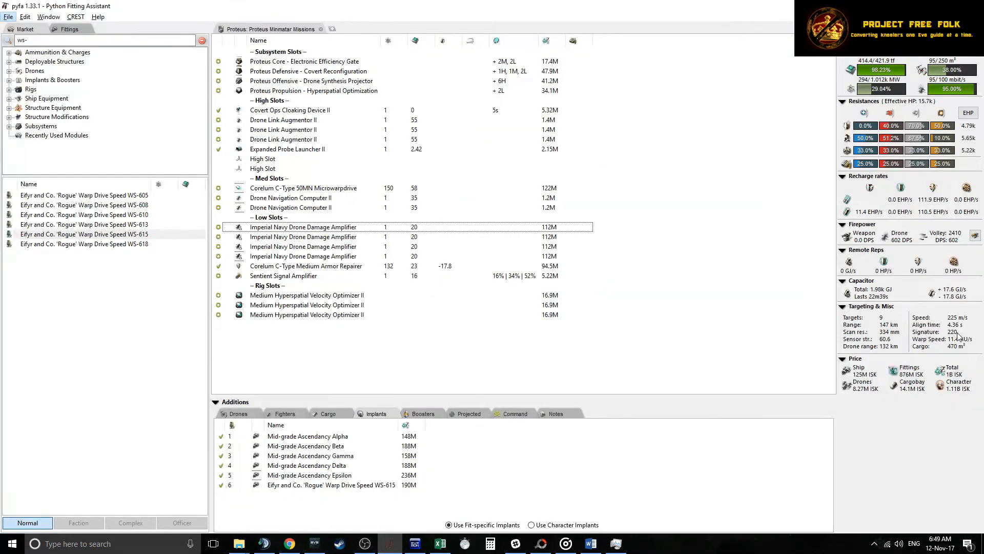
pyautogui.moveTo(961, 351)
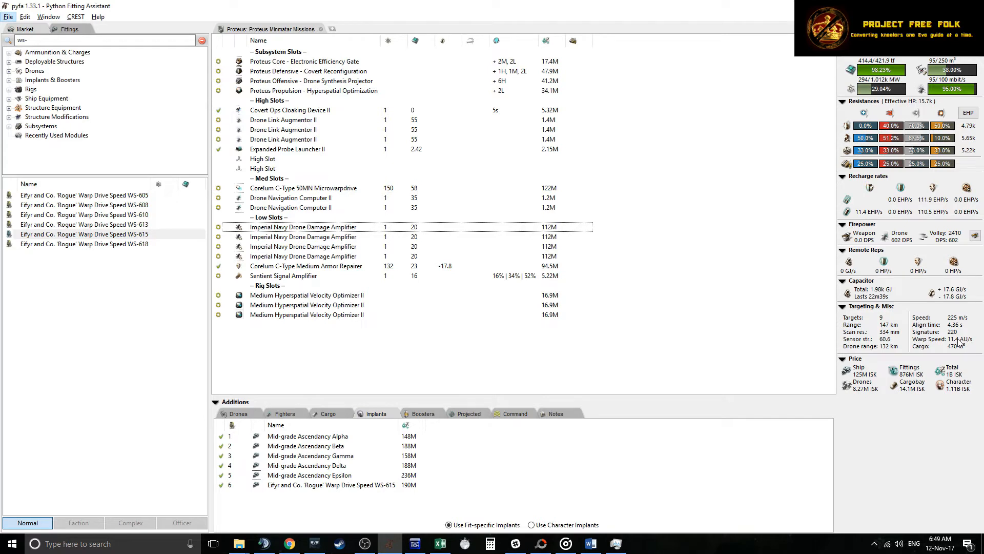
pyautogui.moveTo(890, 348)
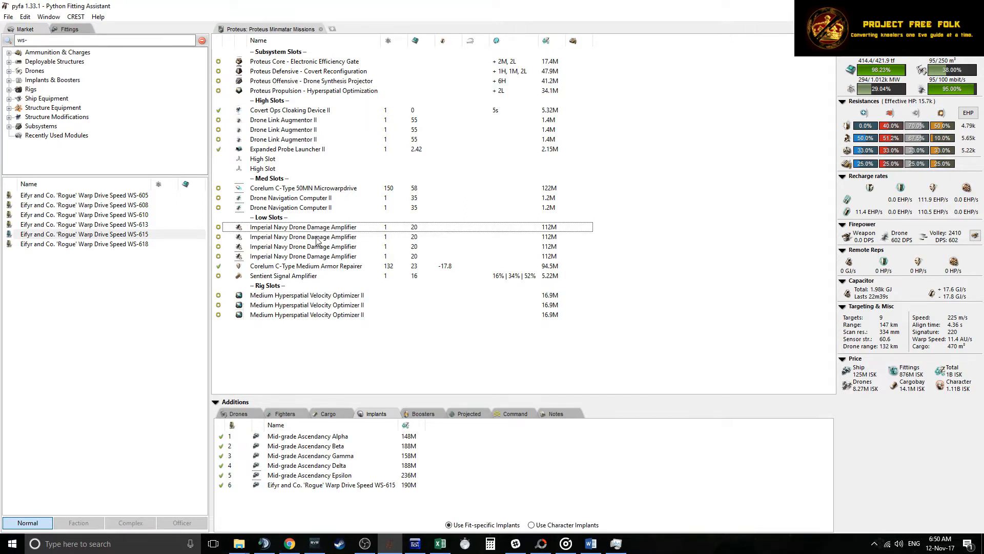
pyautogui.click(303, 236)
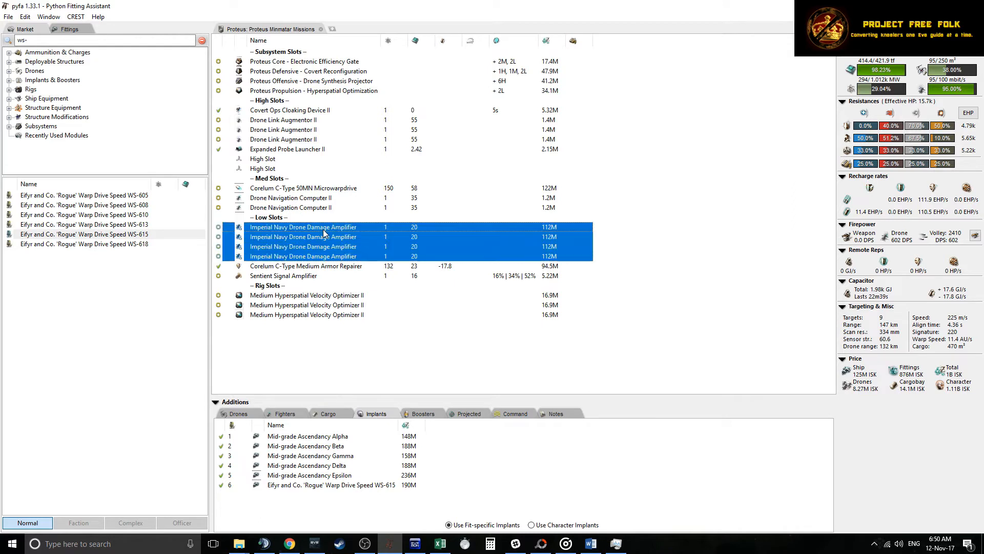
pyautogui.click(315, 188)
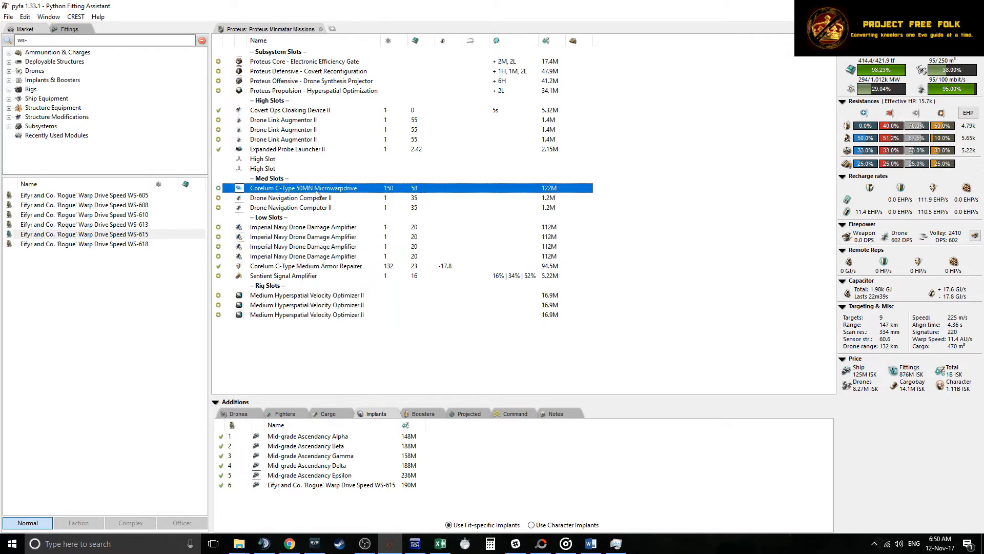
pyautogui.moveTo(314, 292)
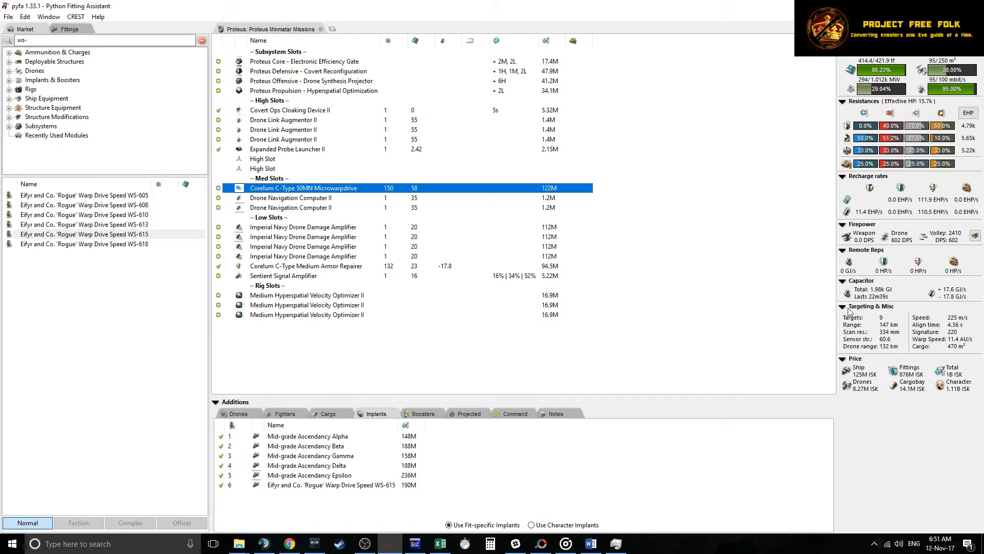
pyautogui.moveTo(897, 107)
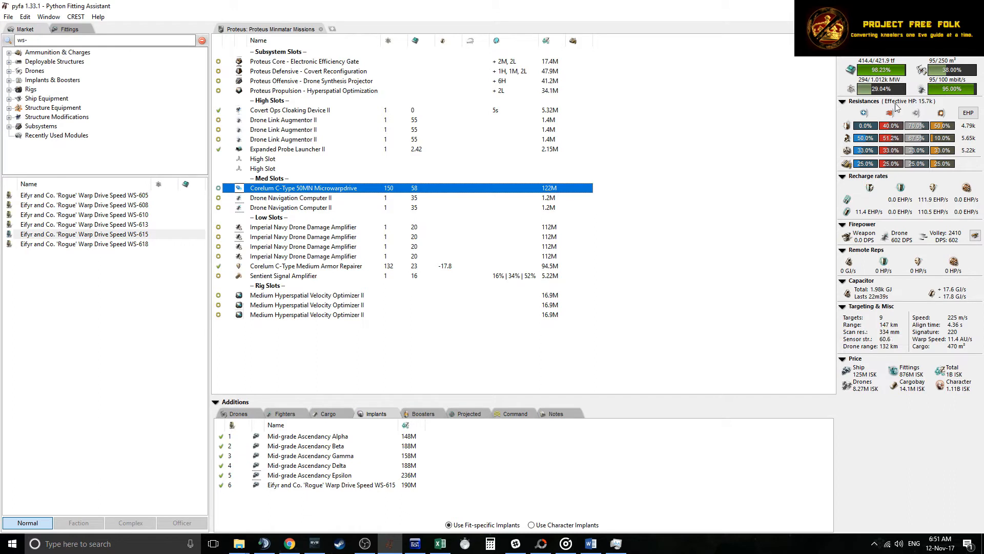
pyautogui.moveTo(228, 127)
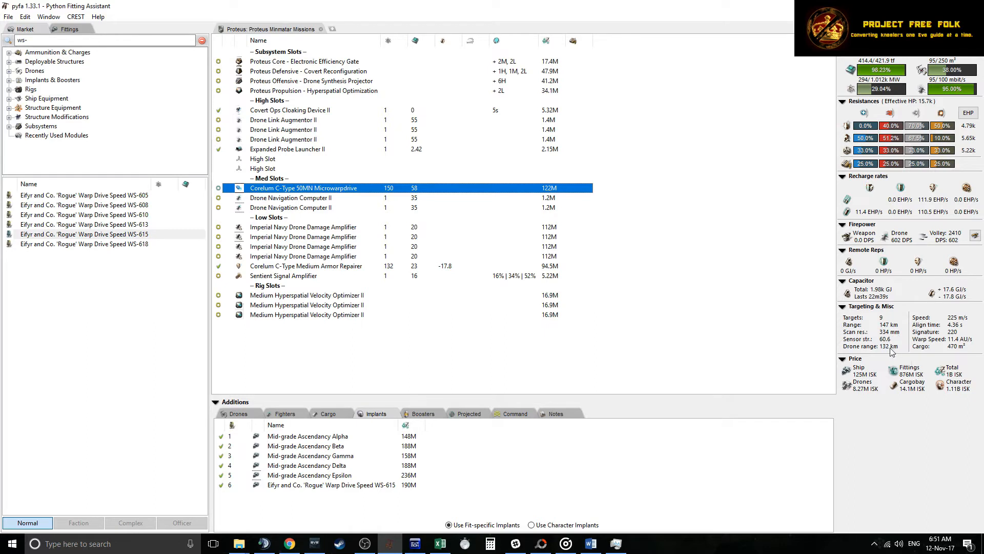
pyautogui.moveTo(893, 353)
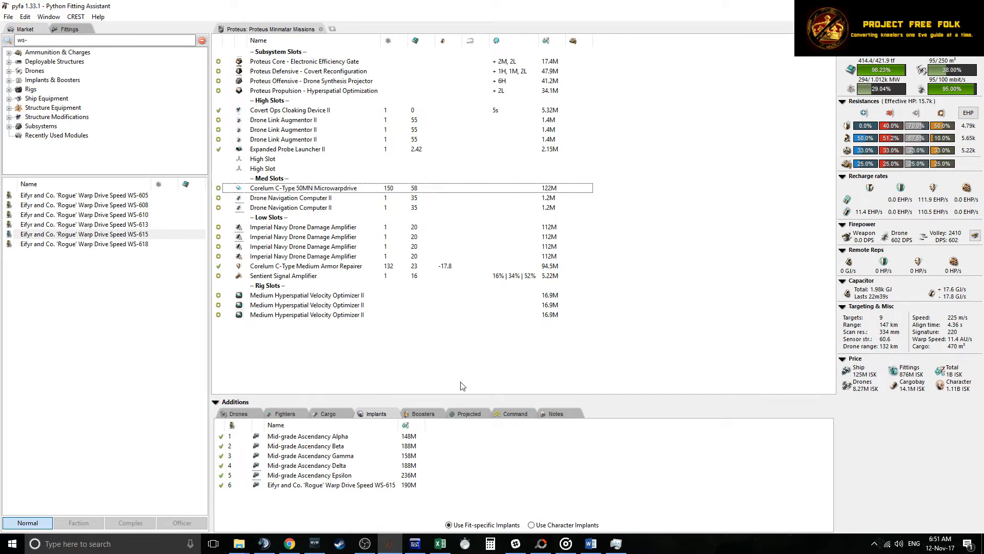
pyautogui.moveTo(452, 359)
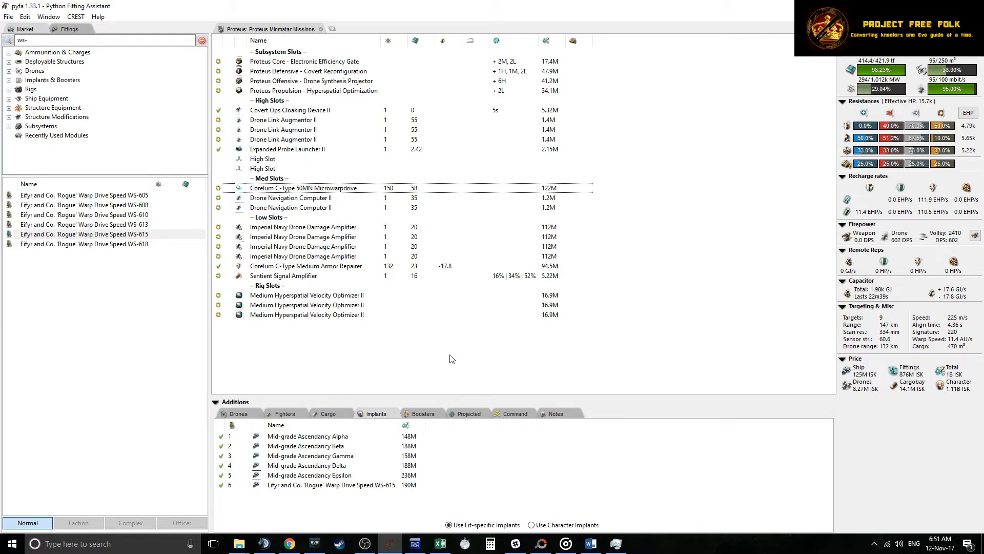
pyautogui.click(303, 227)
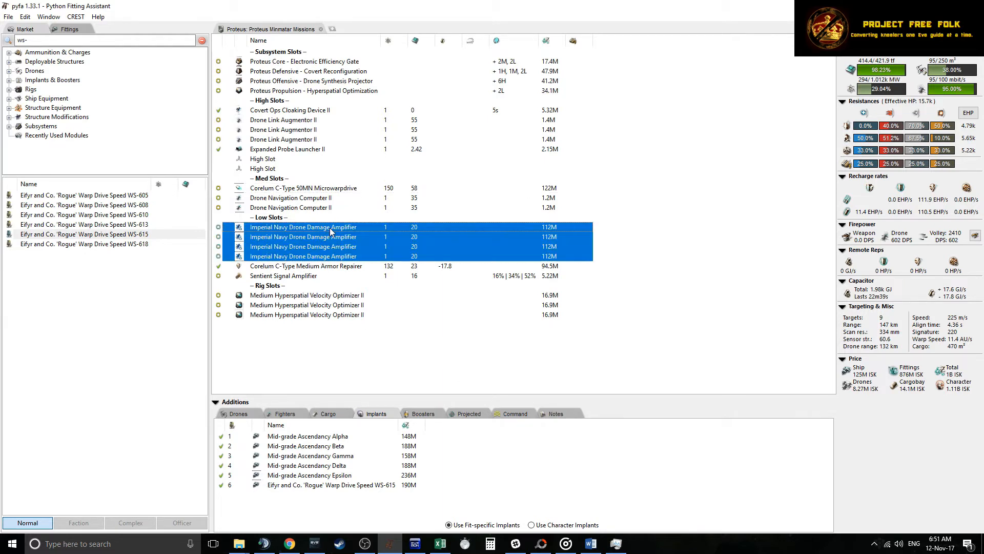
pyautogui.click(575, 353)
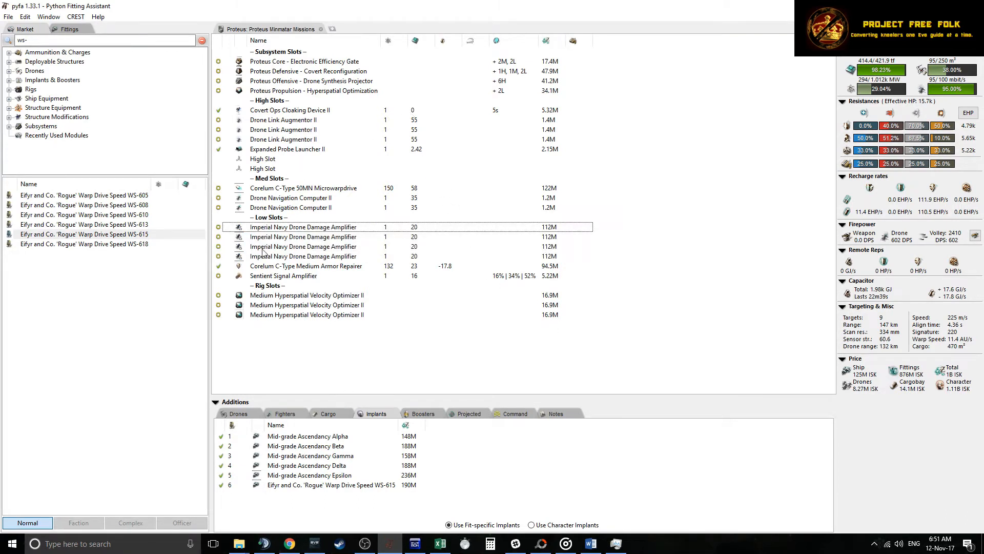
pyautogui.moveTo(304, 212)
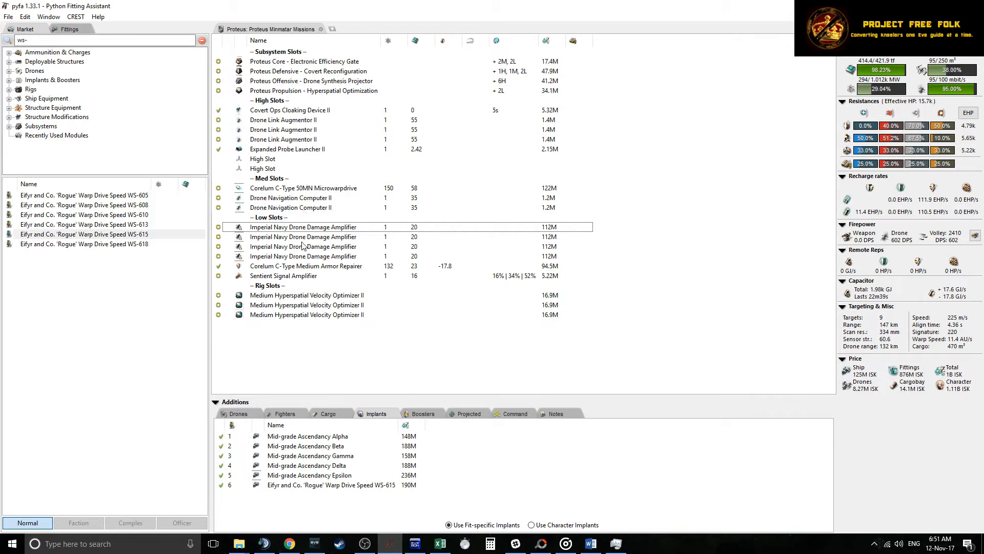
pyautogui.moveTo(346, 218)
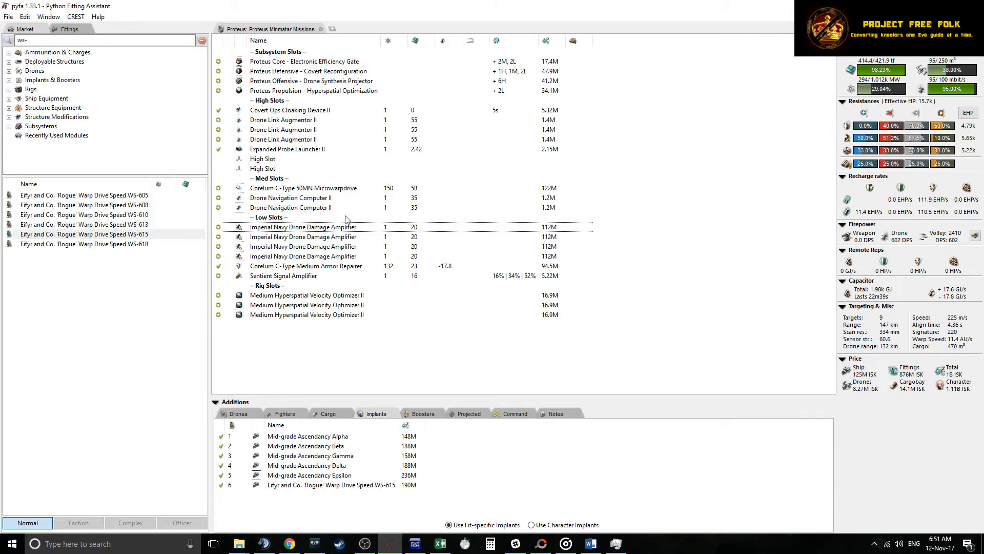
pyautogui.moveTo(346, 208)
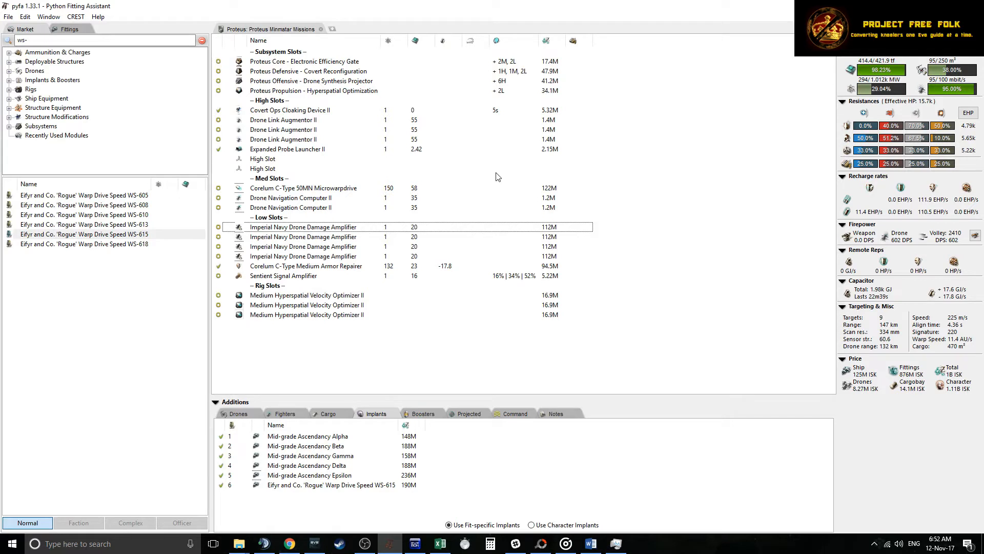
pyautogui.moveTo(325, 198)
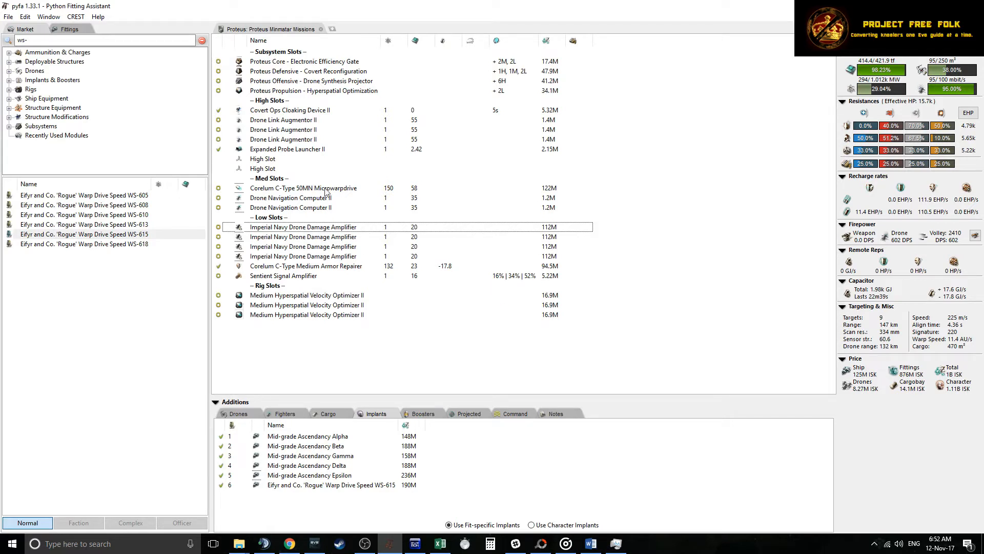
pyautogui.moveTo(344, 328)
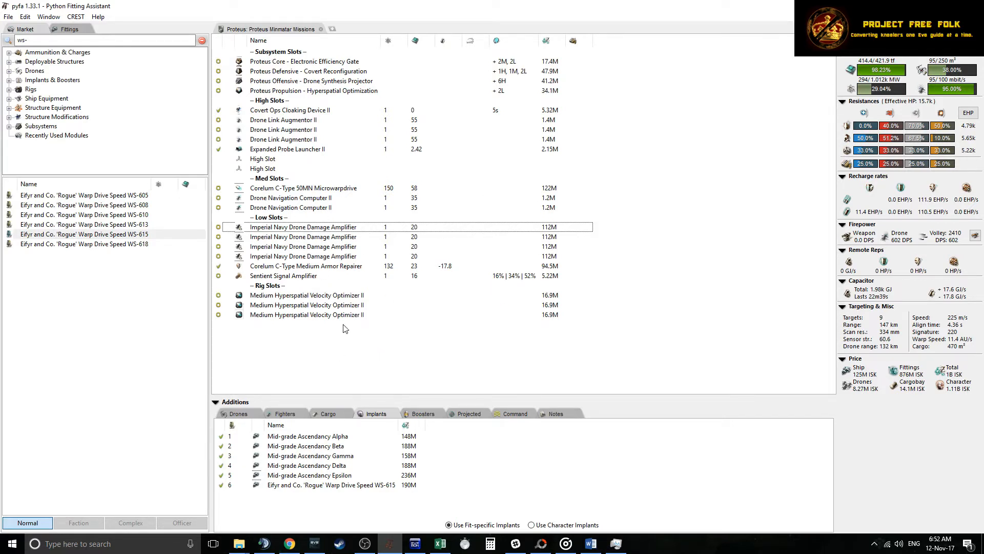
pyautogui.moveTo(273, 108)
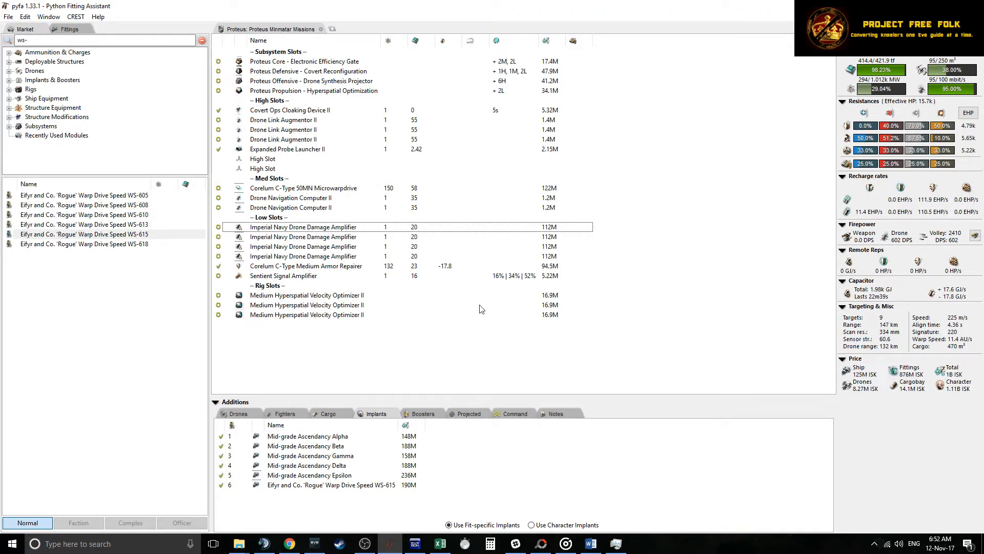
pyautogui.moveTo(339, 266)
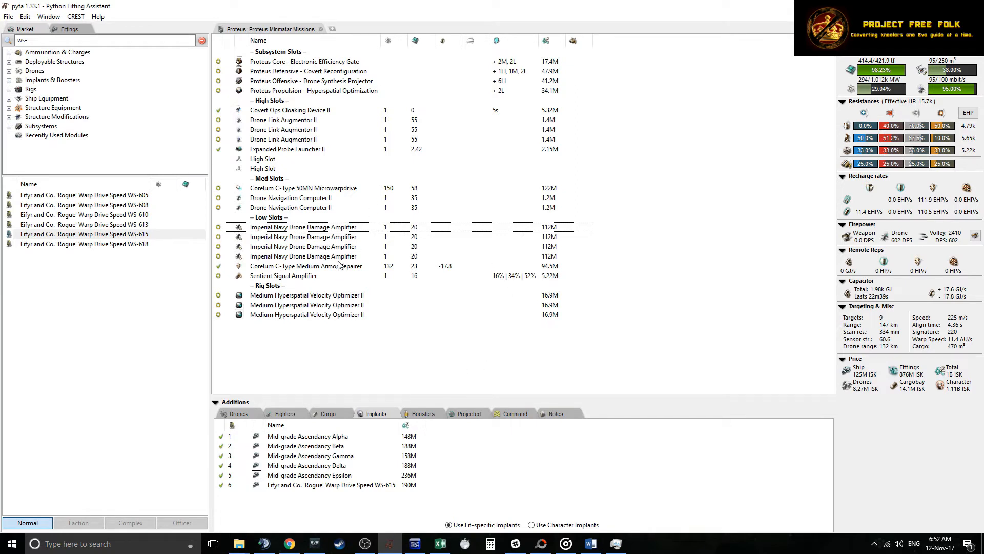
pyautogui.moveTo(550, 355)
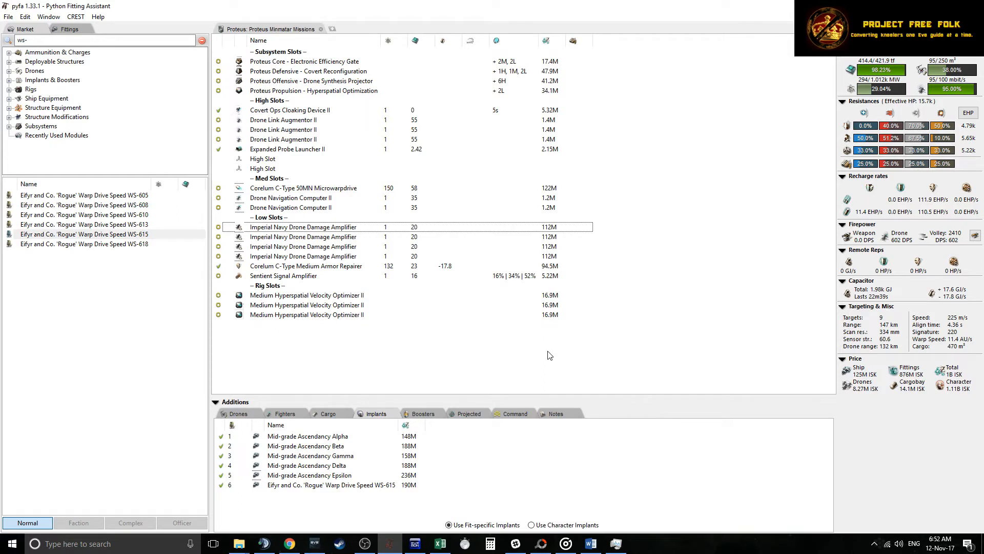
pyautogui.moveTo(466, 403)
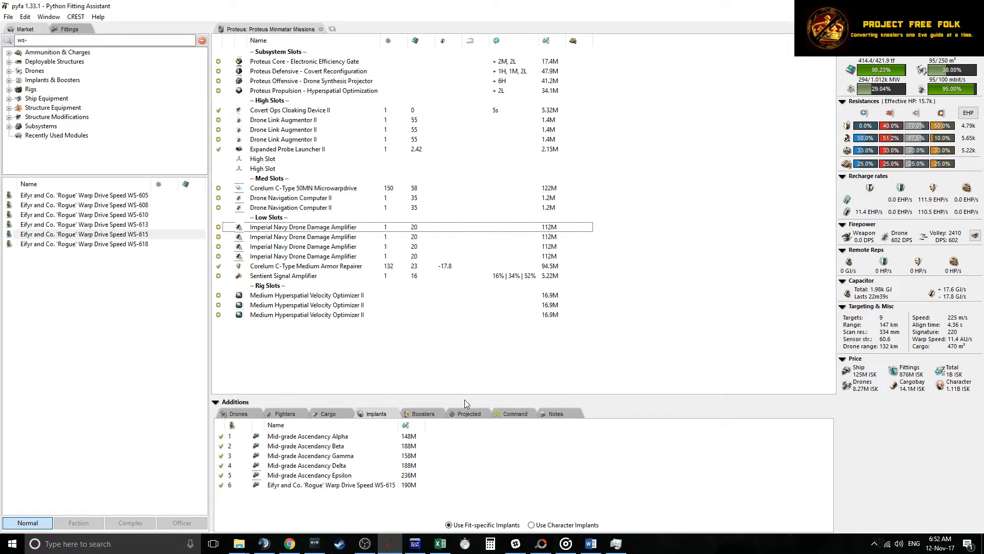
pyautogui.moveTo(464, 406)
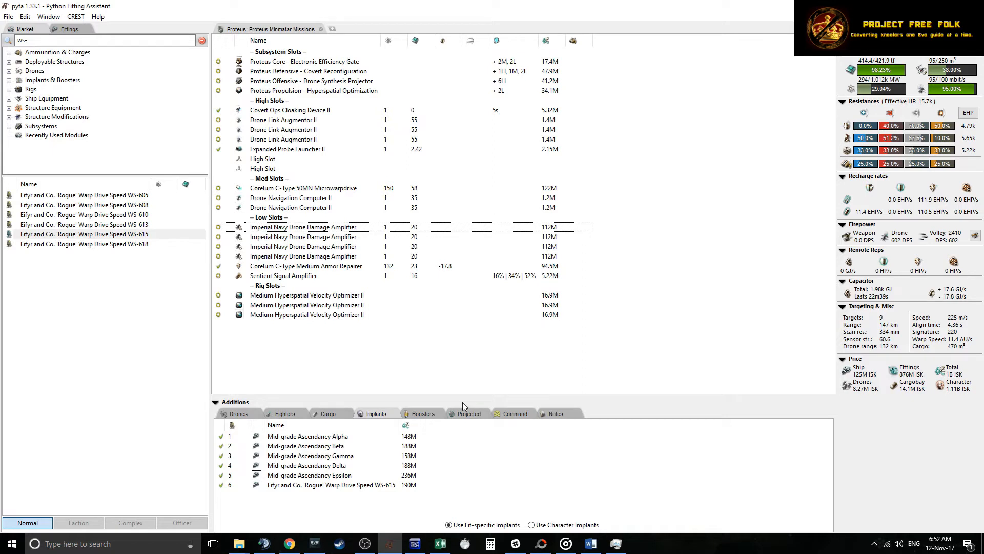
pyautogui.moveTo(588, 404)
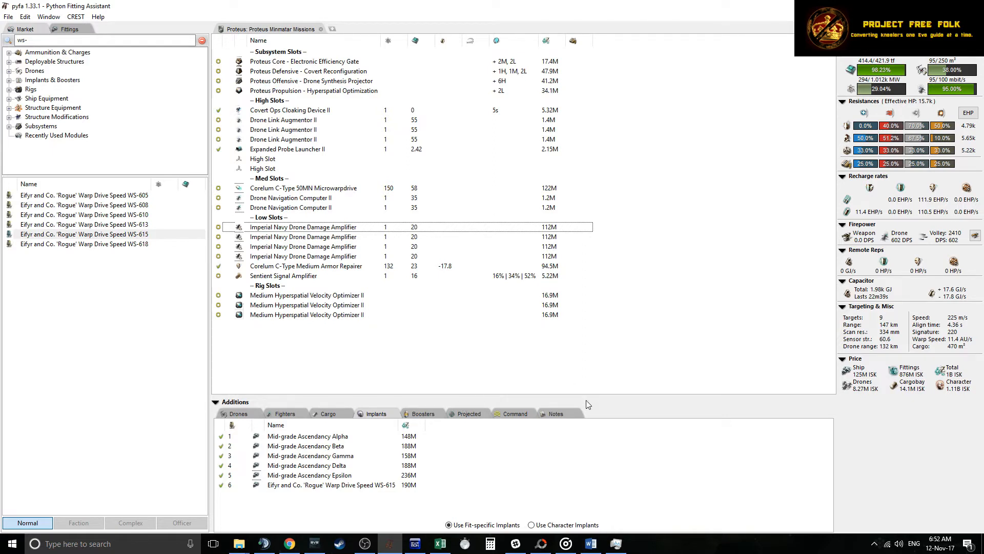
pyautogui.moveTo(518, 422)
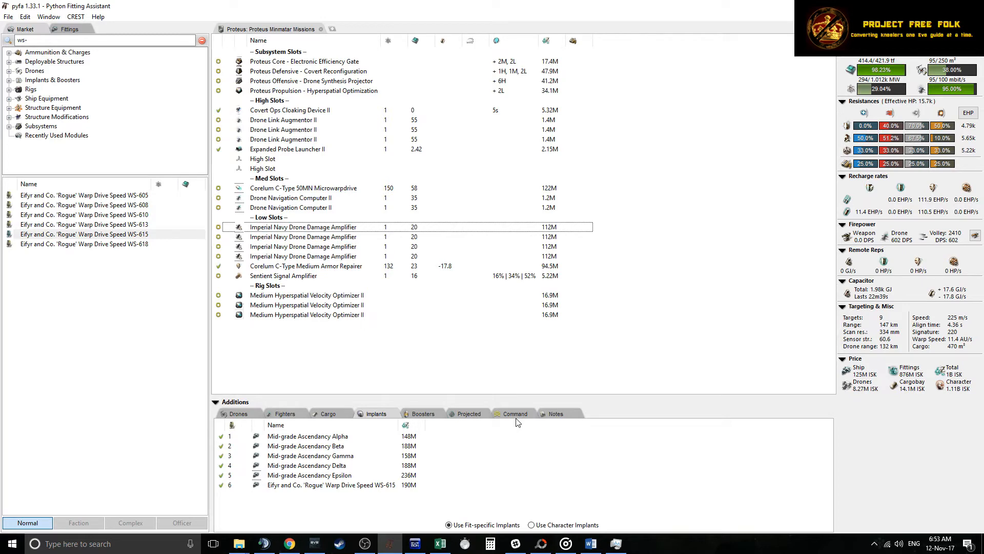
# Step: Fit two Sensor Booster II modules and load both with Targeting Range Scripts
pyautogui.write('sensor booster')
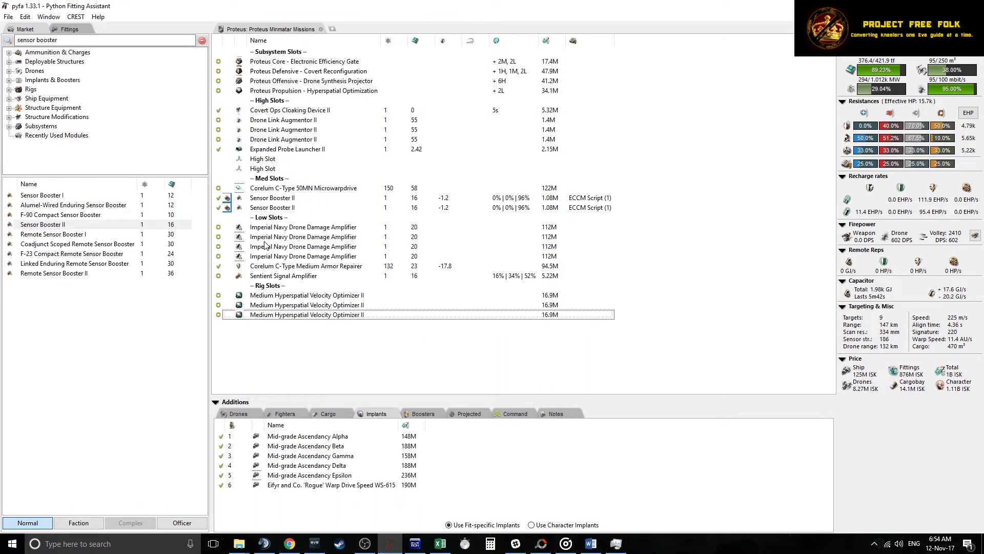
pyautogui.moveTo(292, 221)
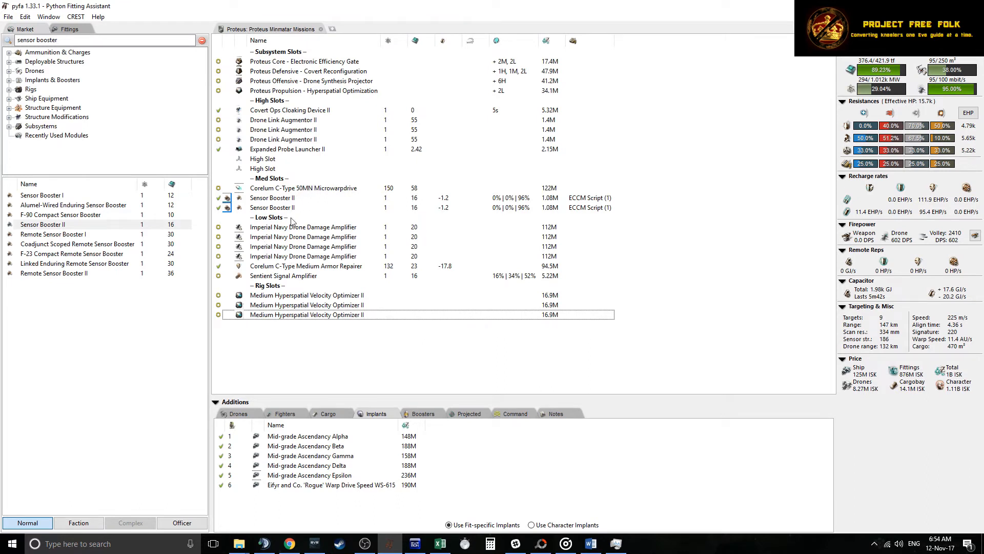
pyautogui.click(273, 207)
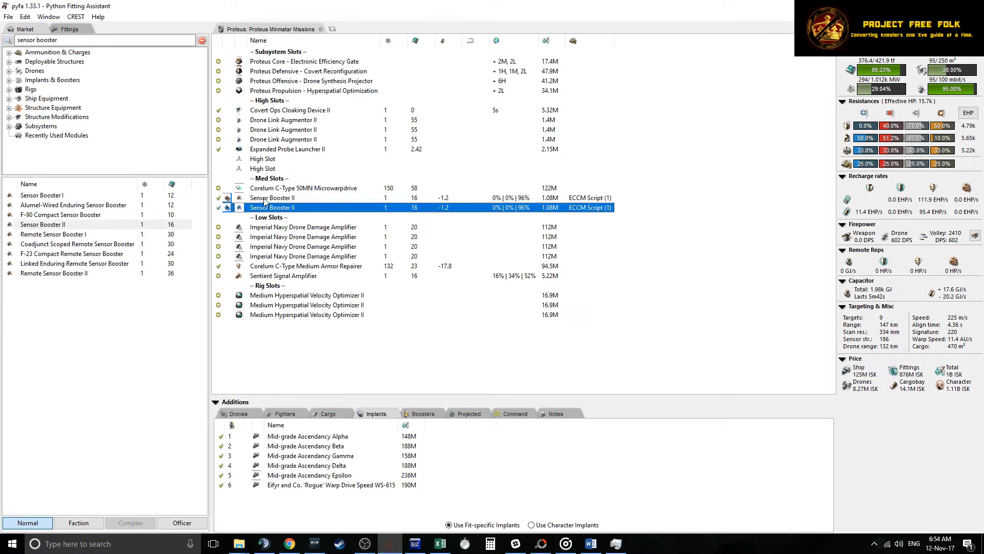
pyautogui.rightClick(272, 198)
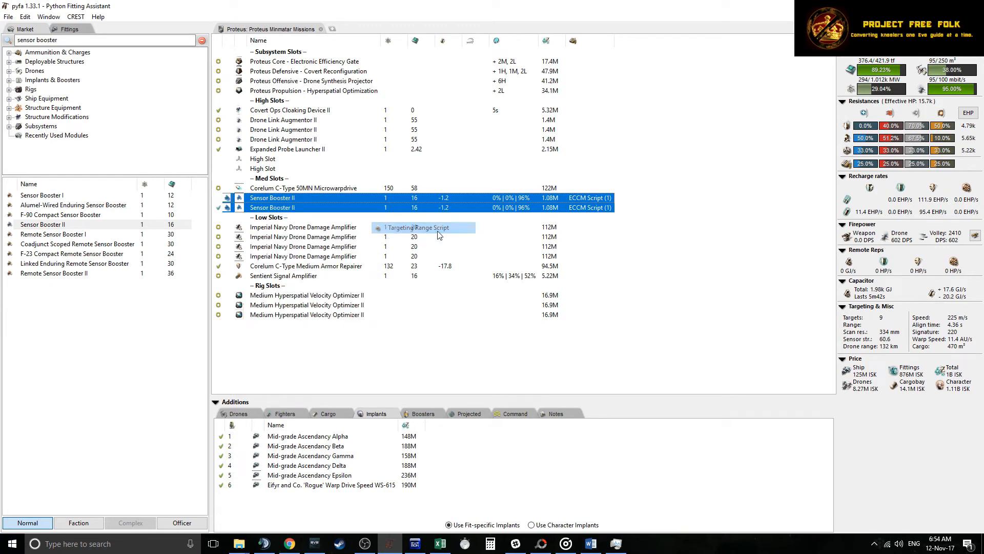
pyautogui.click(416, 228)
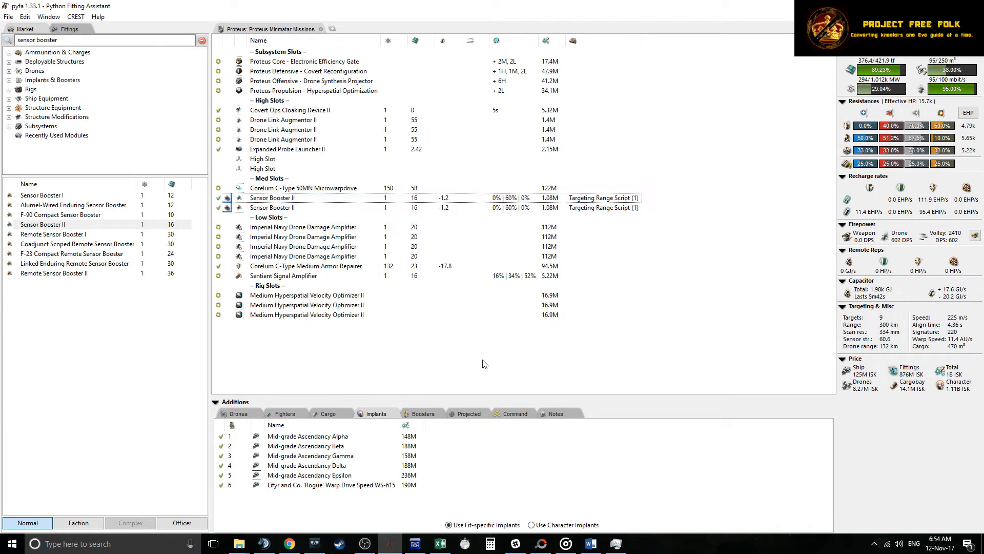
pyautogui.click(283, 276)
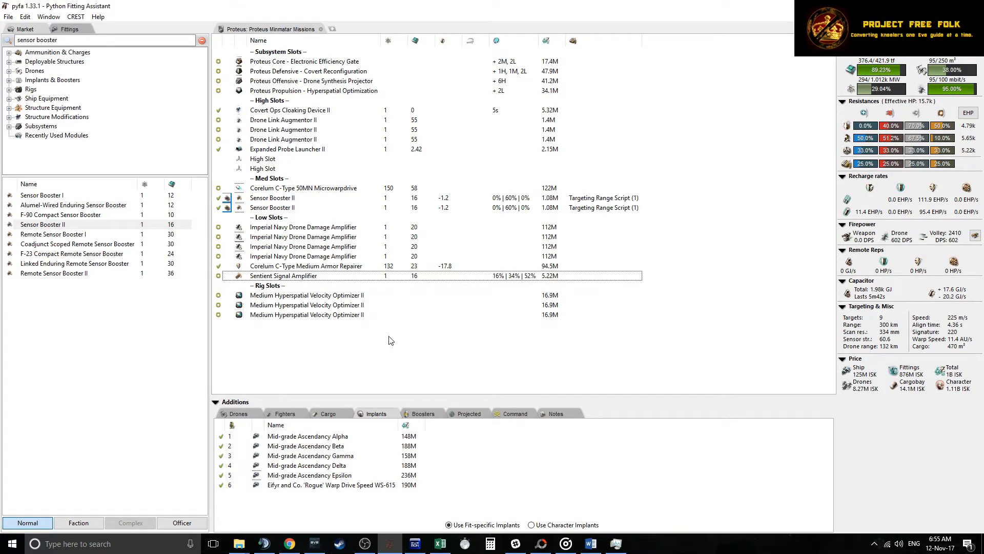
pyautogui.moveTo(334, 351)
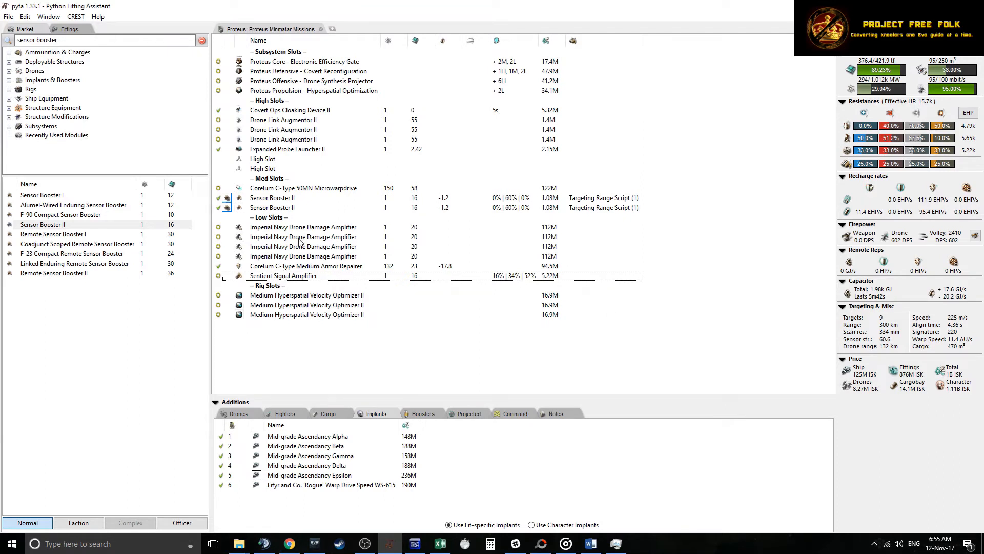
pyautogui.moveTo(310, 266)
pyautogui.write('drone nav')
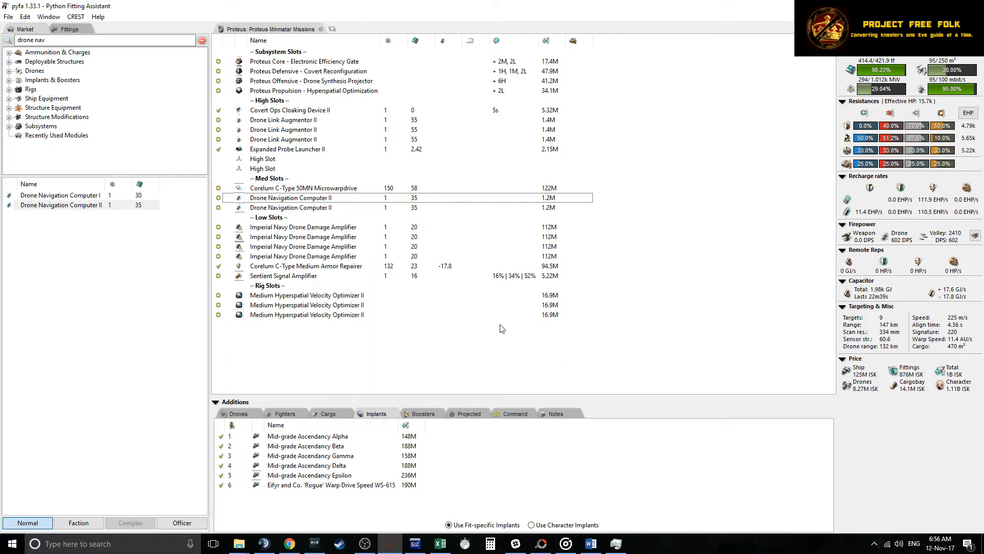
pyautogui.moveTo(371, 354)
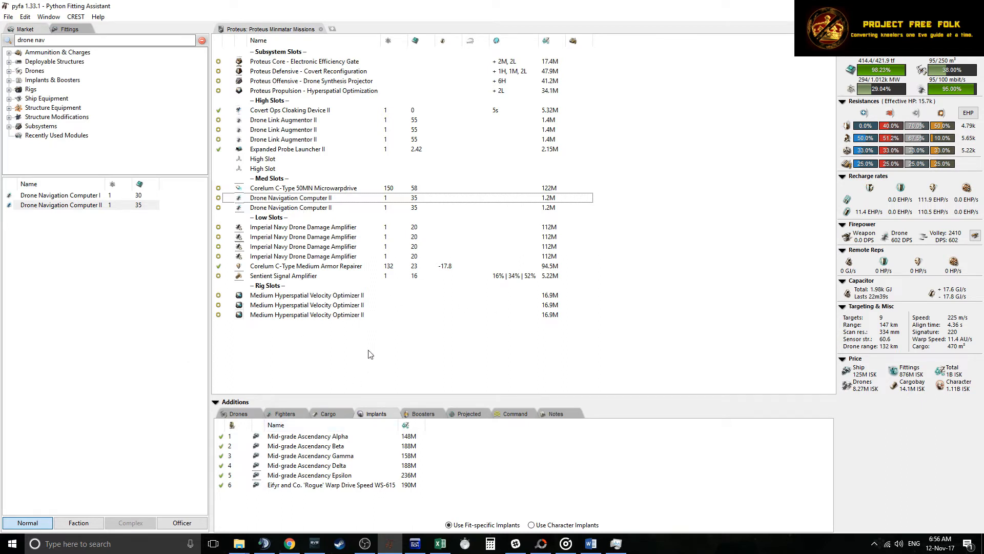
pyautogui.click(288, 149)
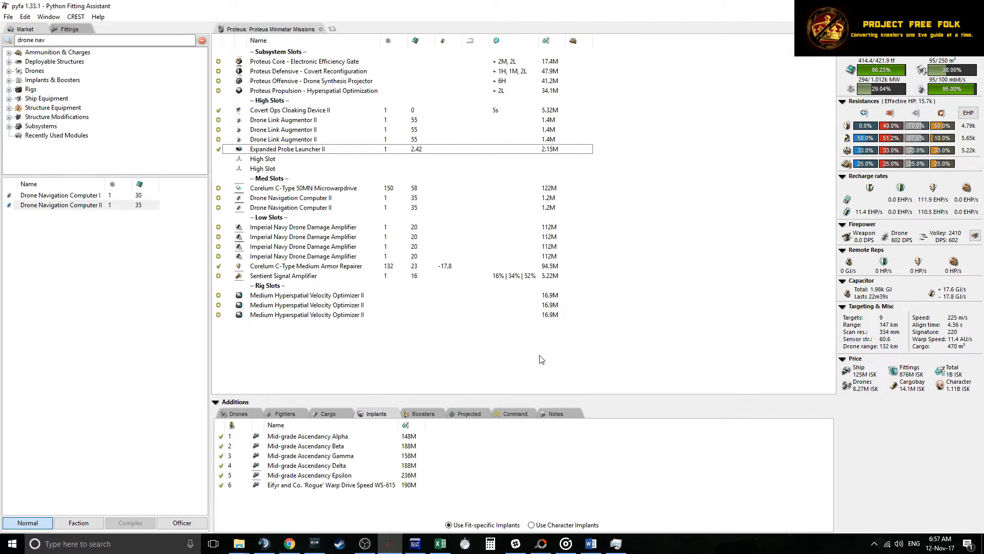
pyautogui.moveTo(609, 376)
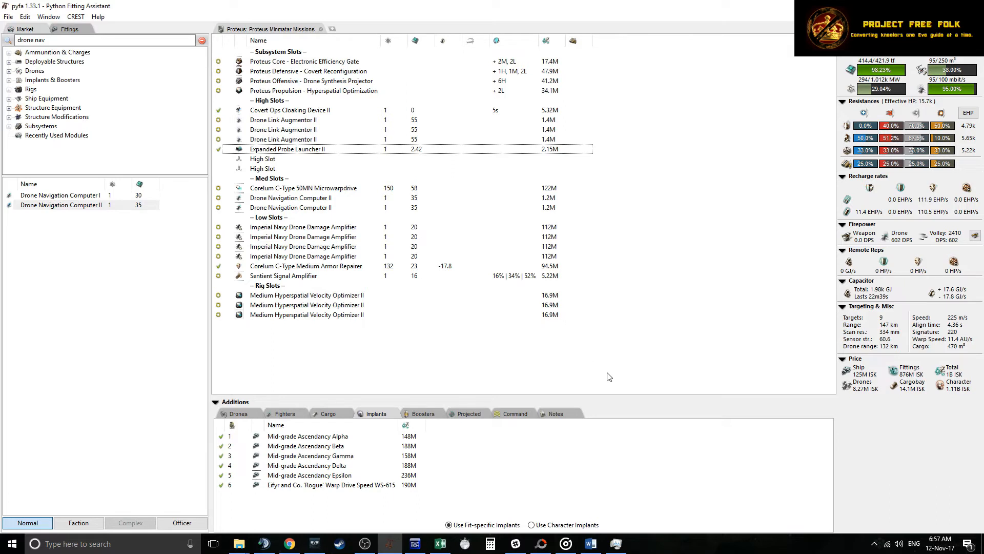
pyautogui.moveTo(444, 367)
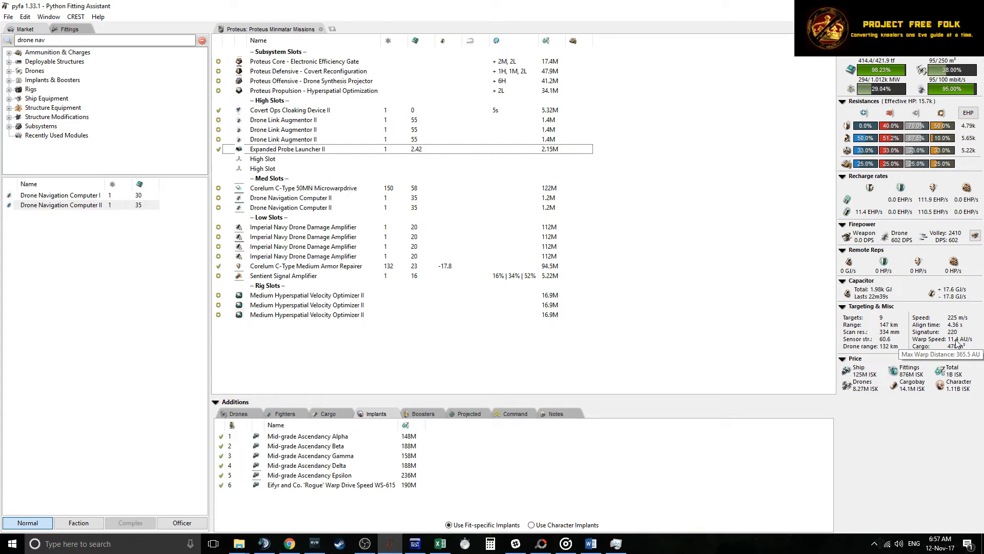
pyautogui.moveTo(960, 343)
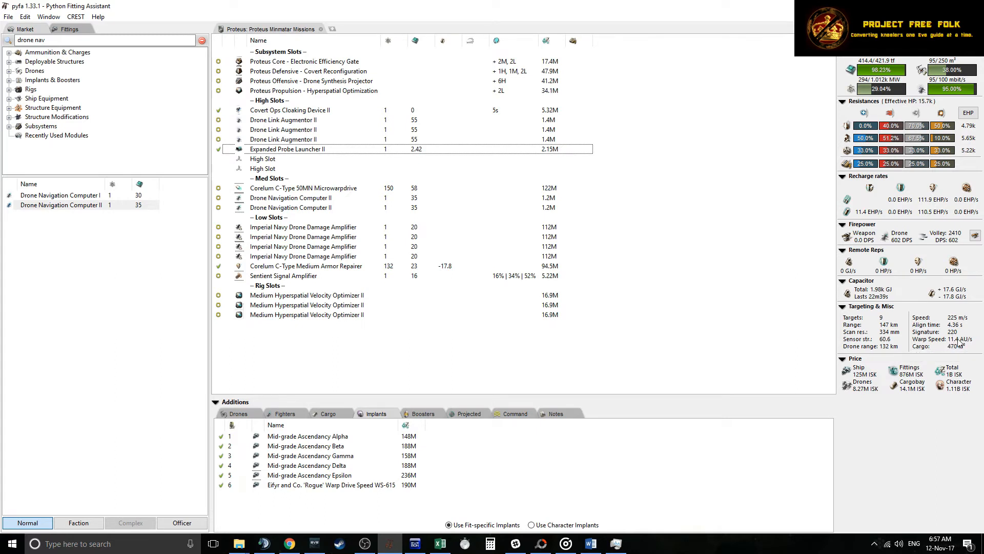
pyautogui.moveTo(949, 339)
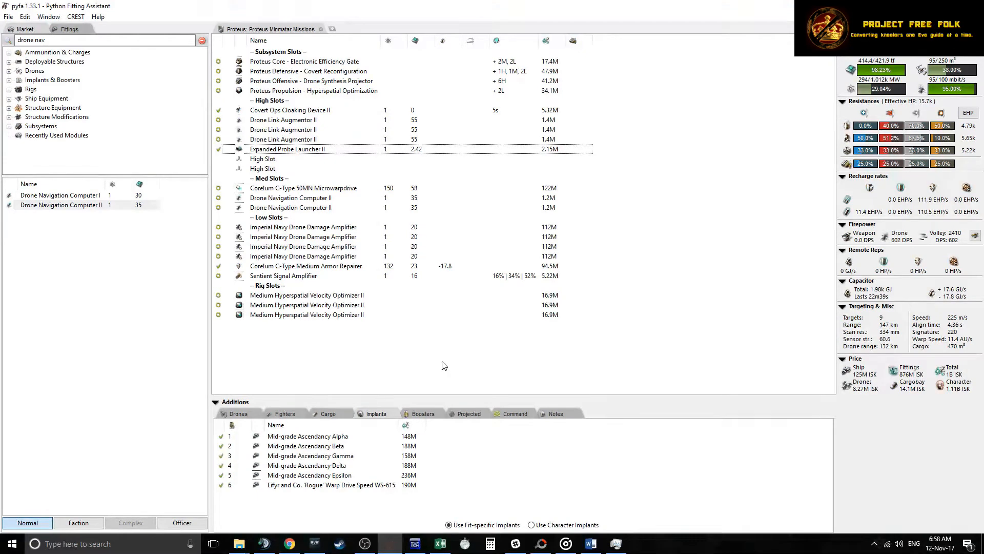
pyautogui.moveTo(443, 368)
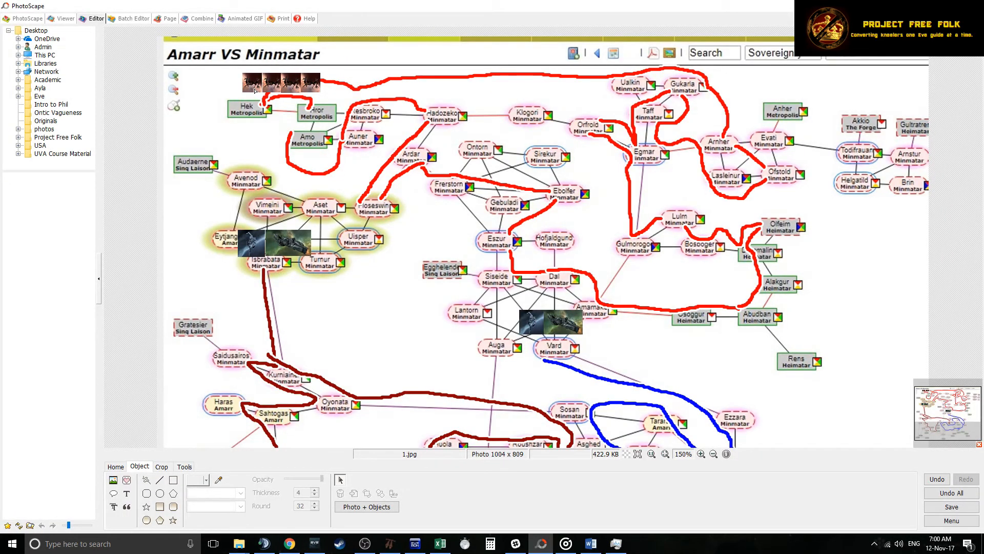
pyautogui.moveTo(303, 112)
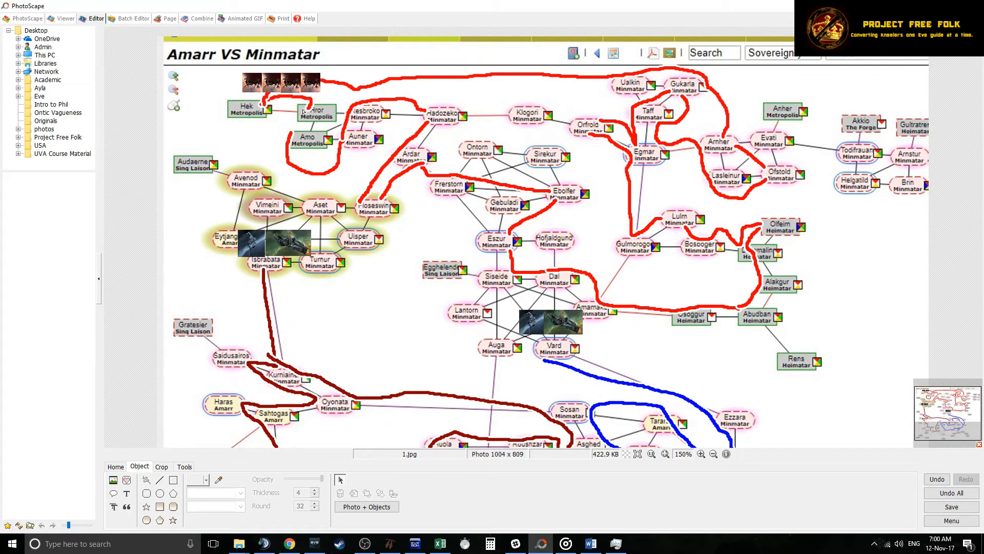
pyautogui.moveTo(483, 186)
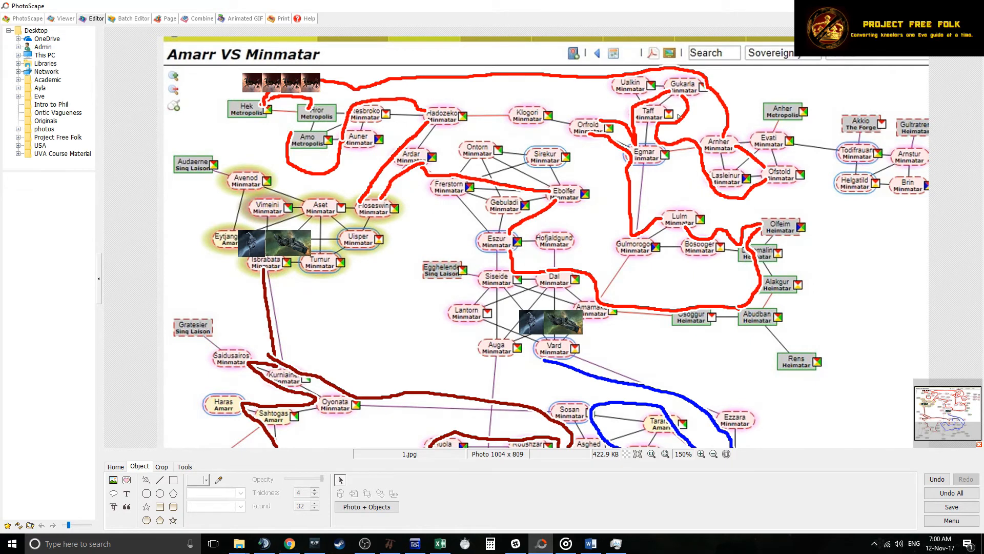
pyautogui.moveTo(261, 86)
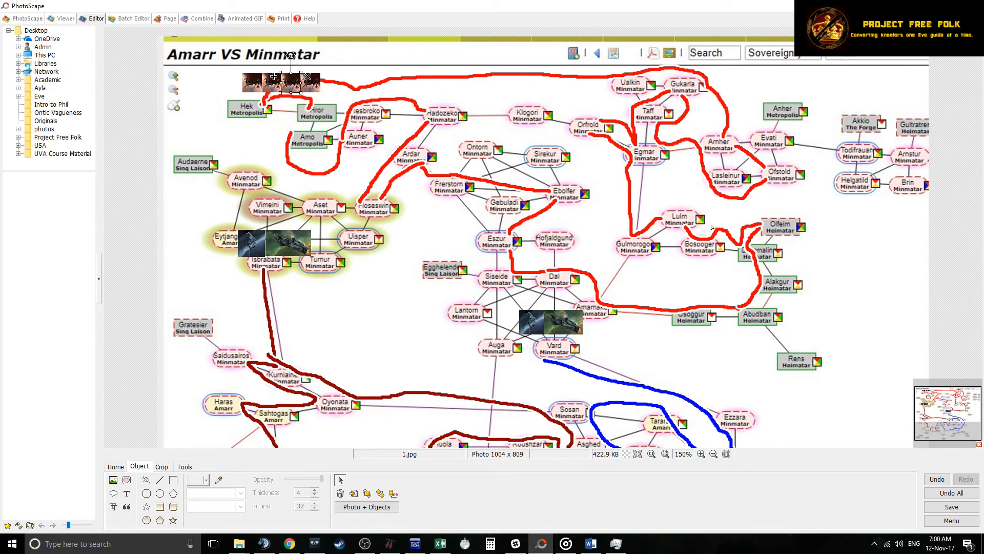
pyautogui.moveTo(684, 143)
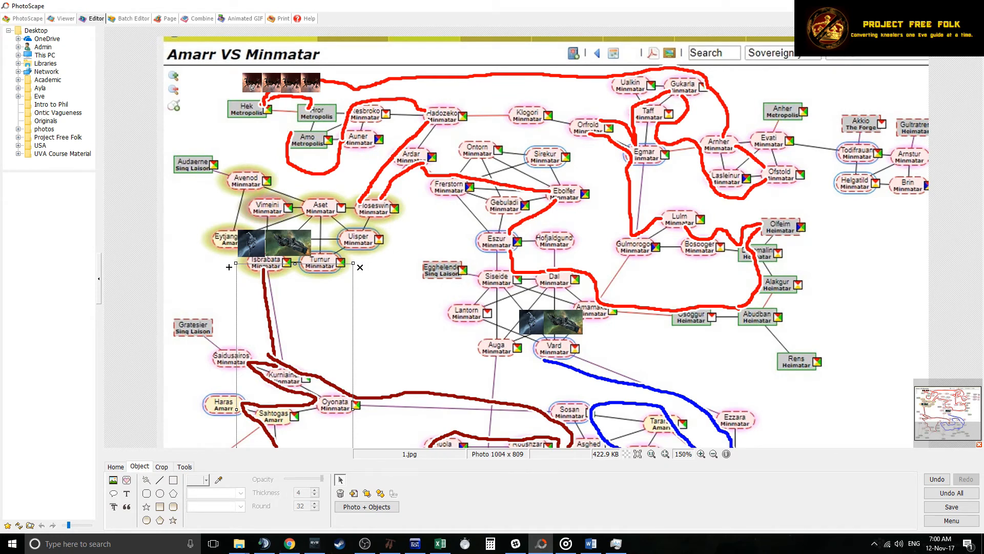
pyautogui.moveTo(277, 106)
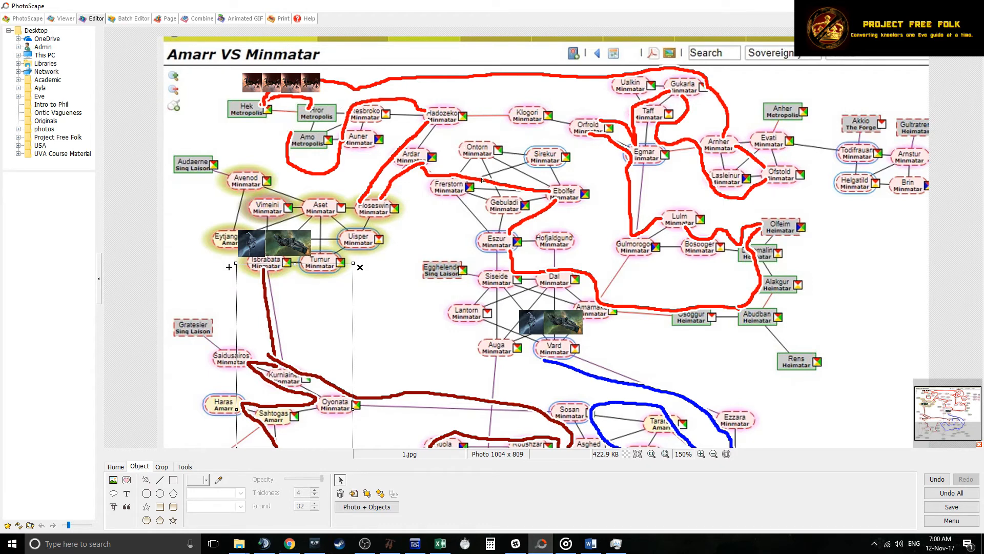
pyautogui.moveTo(784, 241)
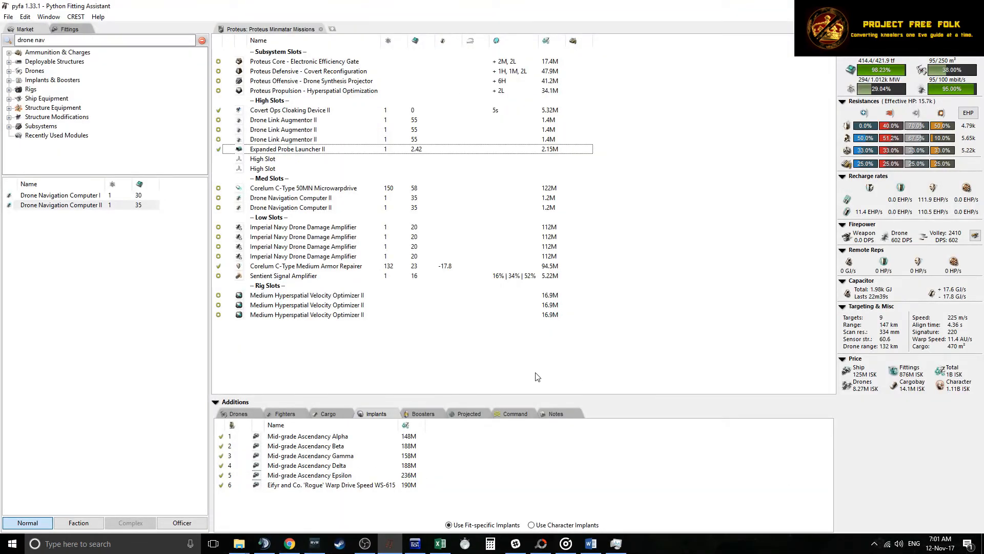
# Step: Select the Rogue WS-615 warp speed implant in the Proteus implant list
pyautogui.click(331, 484)
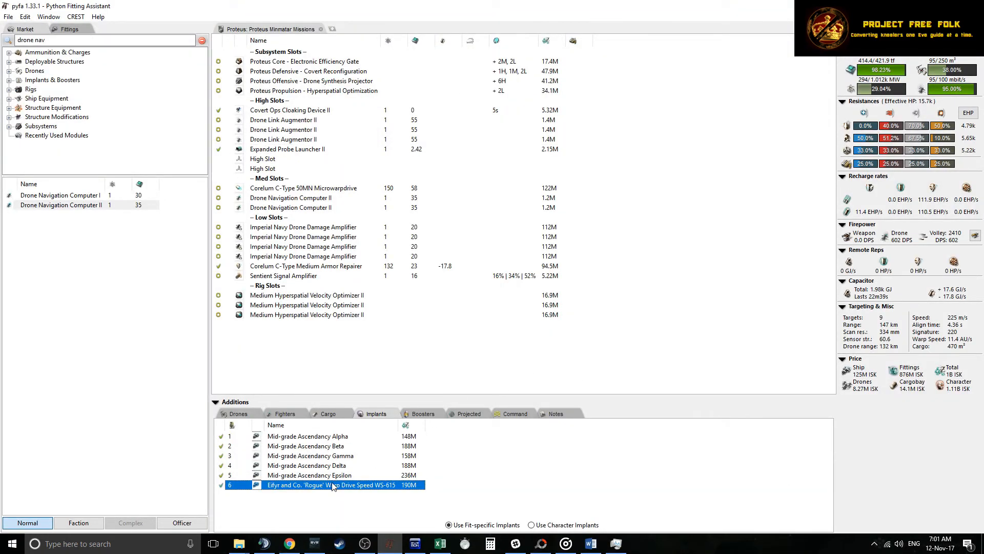
pyautogui.moveTo(904, 369)
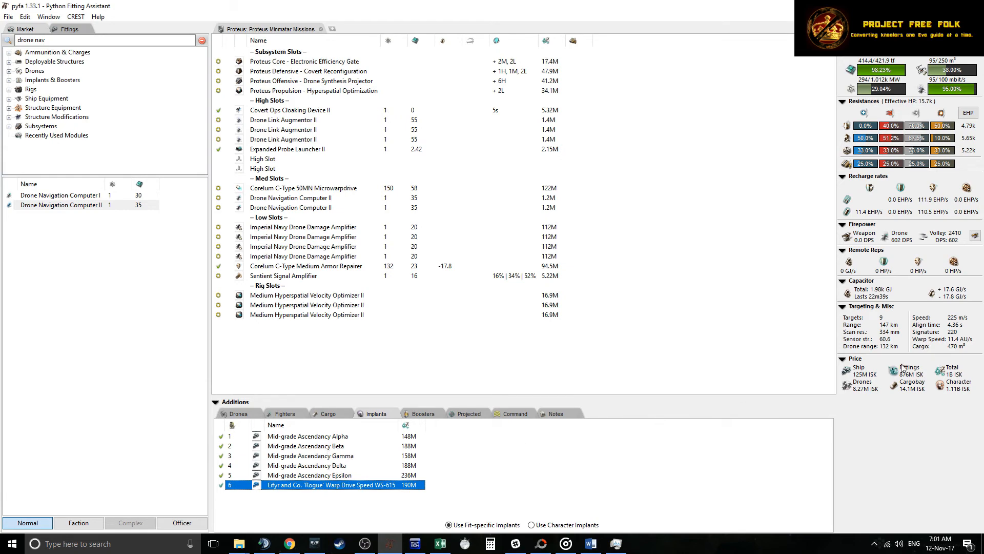
pyautogui.moveTo(424, 461)
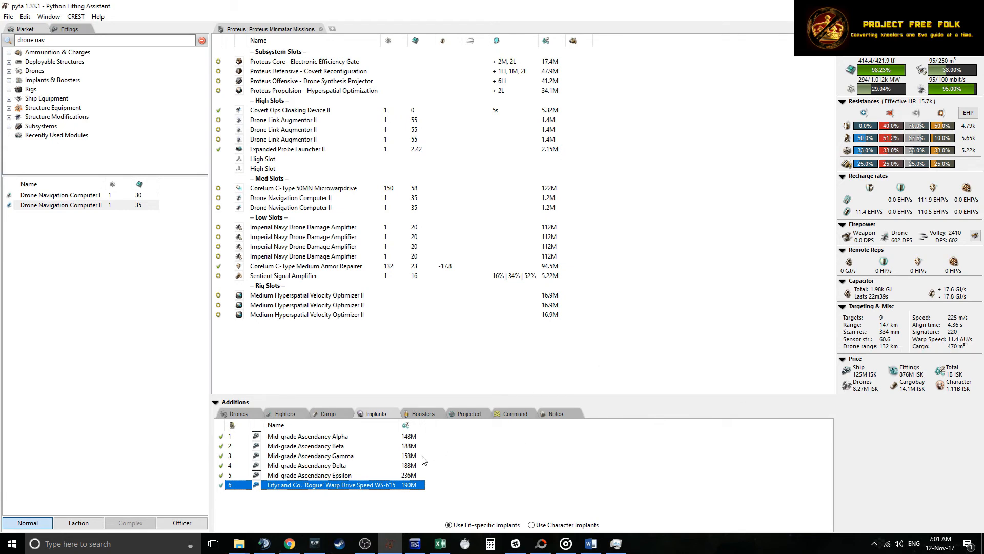
pyautogui.moveTo(952, 339)
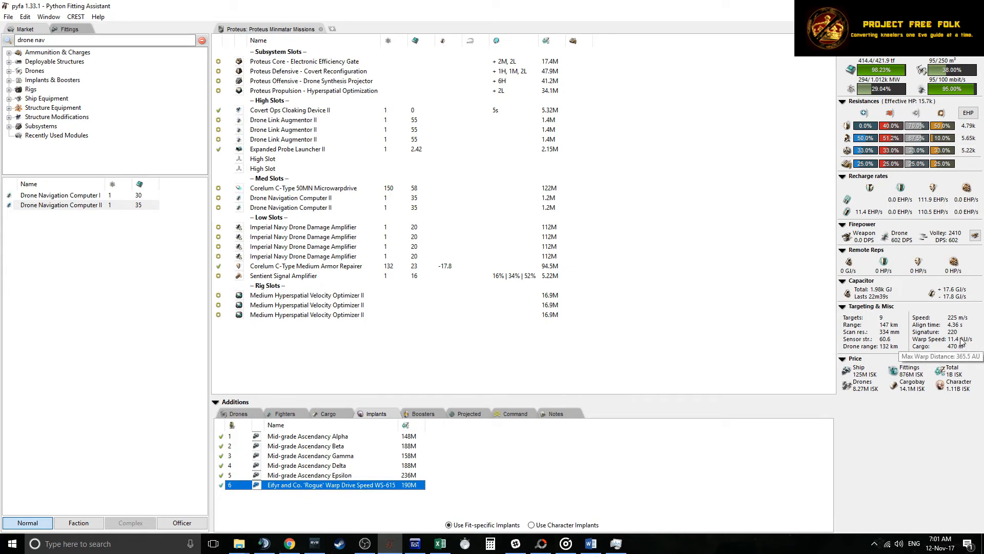
pyautogui.moveTo(305, 476)
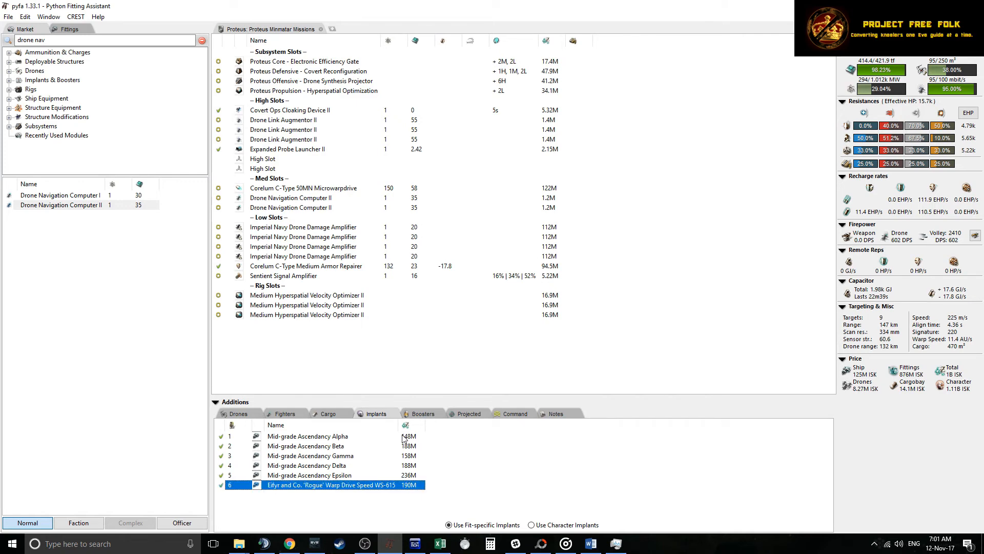
pyautogui.moveTo(400, 438)
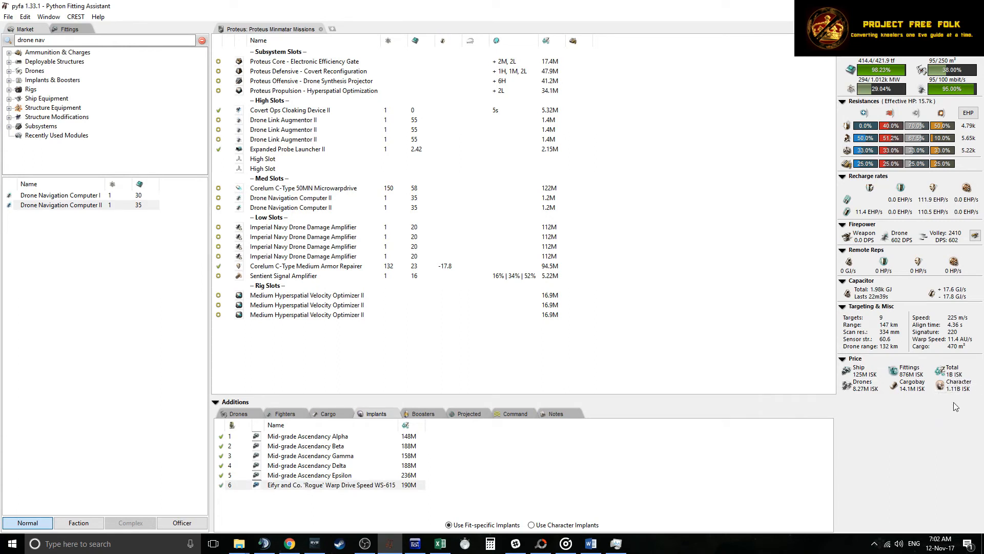
pyautogui.moveTo(953, 404)
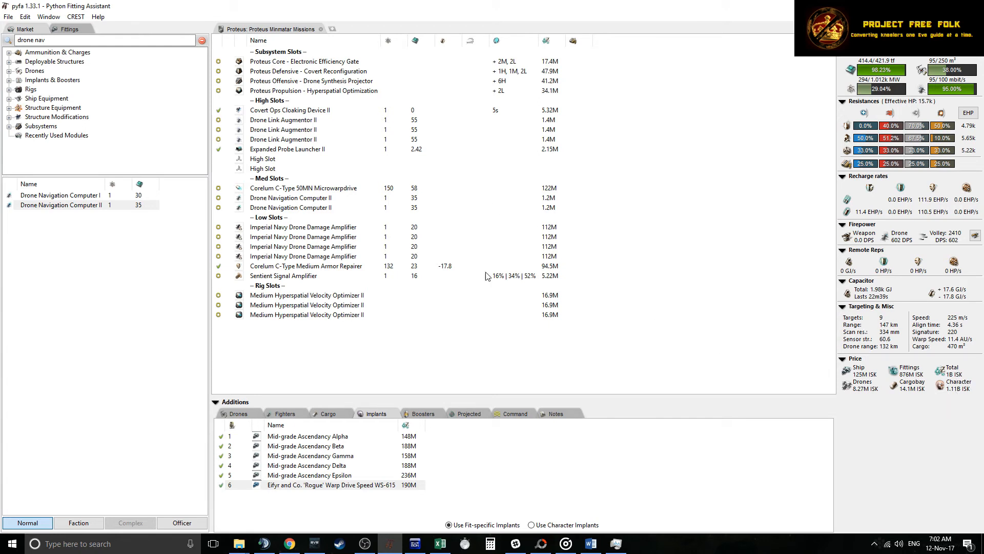
pyautogui.moveTo(702, 317)
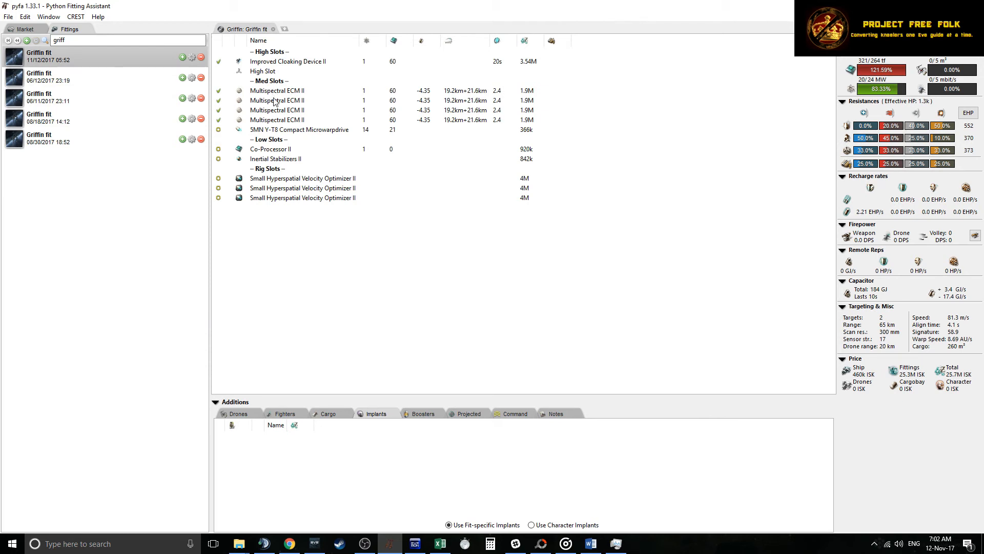
pyautogui.moveTo(273, 100)
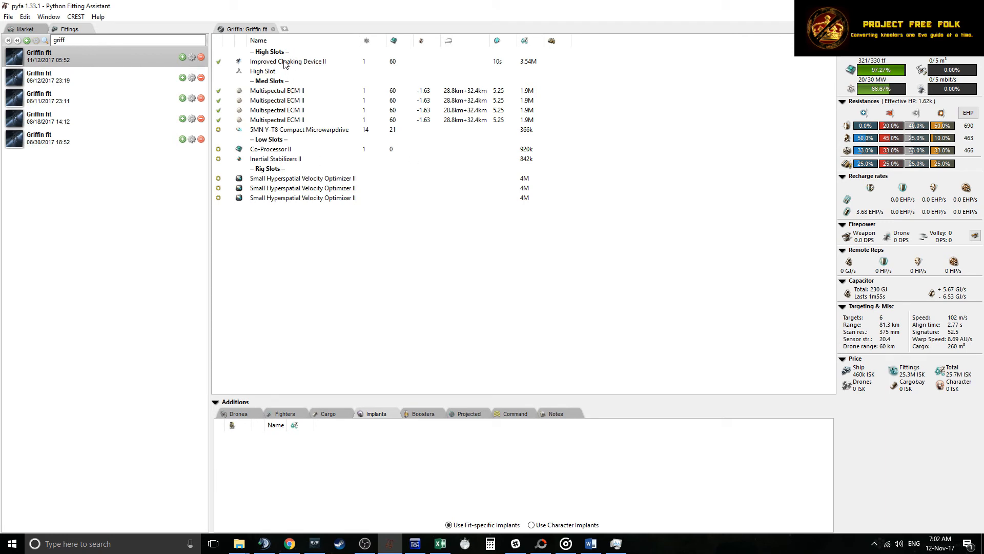
pyautogui.moveTo(289, 118)
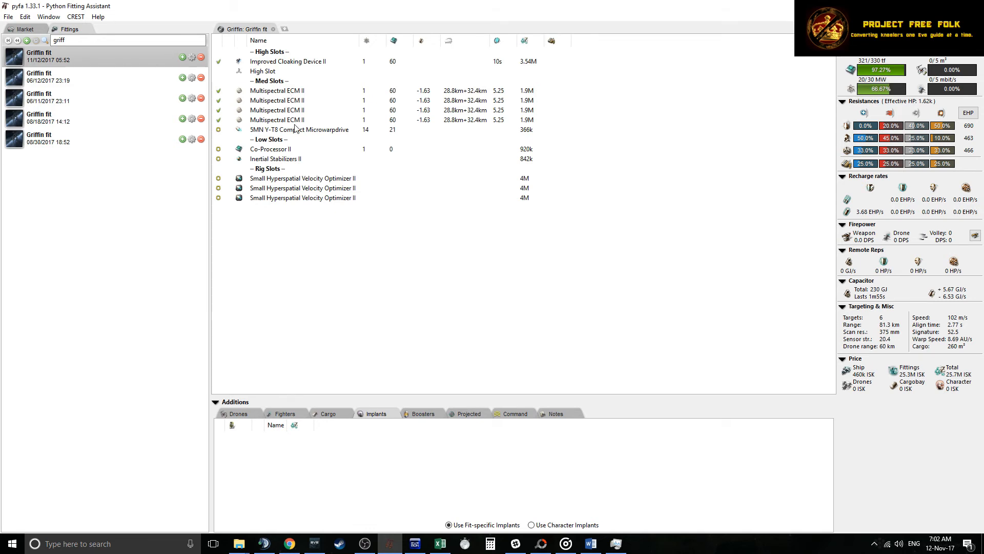
pyautogui.moveTo(280, 108)
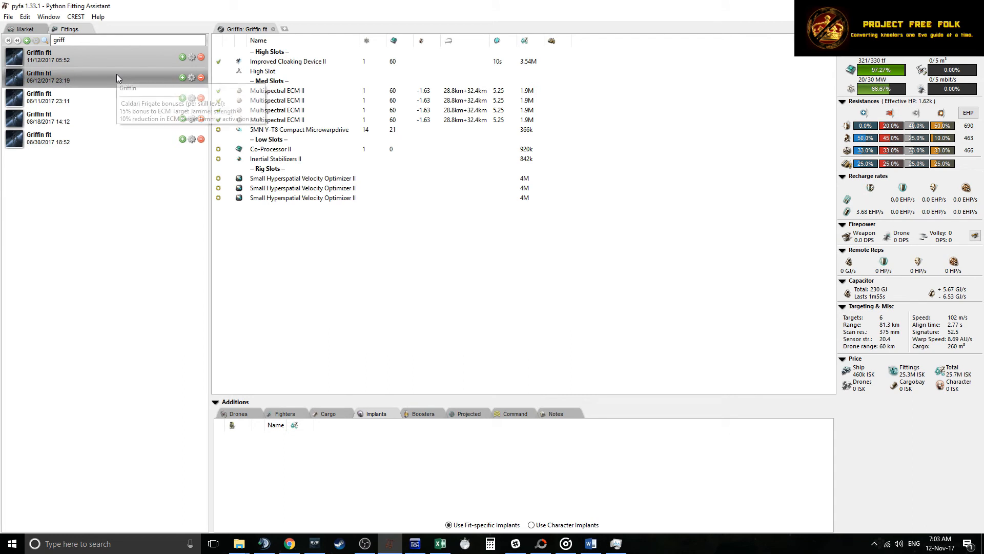
# Step: Open the tackle Griffin, inspect its Stasis Webifier II, then return to the four-ECM Griffin
pyautogui.click(67, 77)
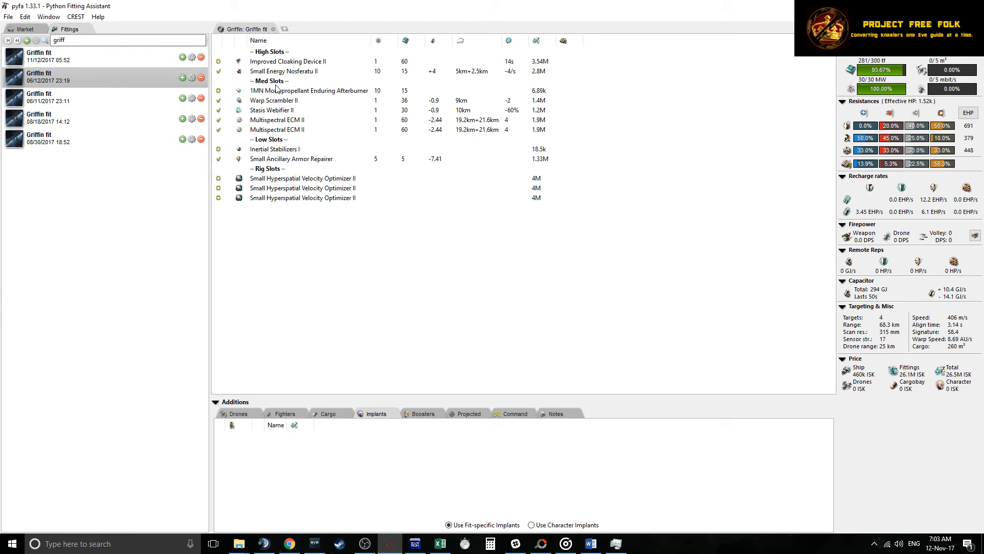
pyautogui.moveTo(271, 92)
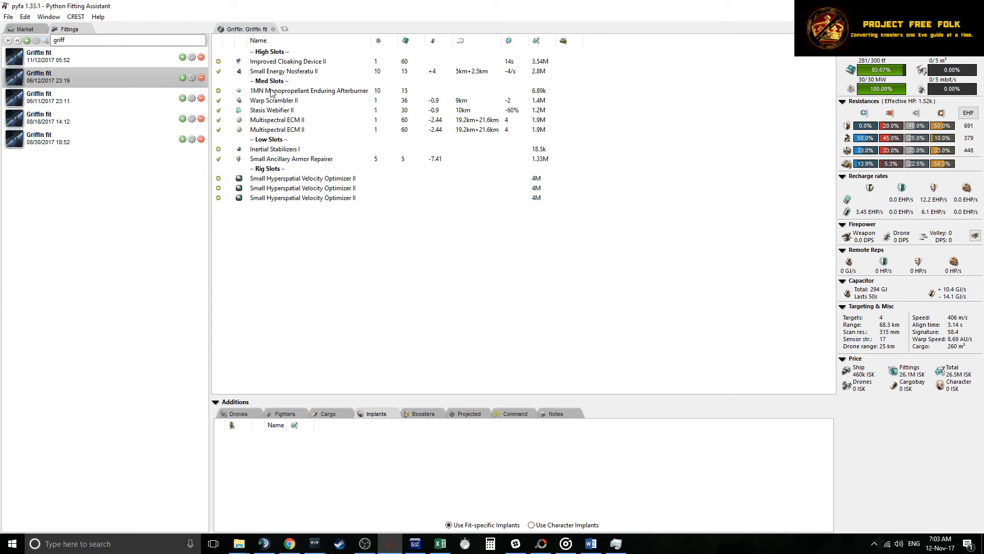
pyautogui.moveTo(286, 111)
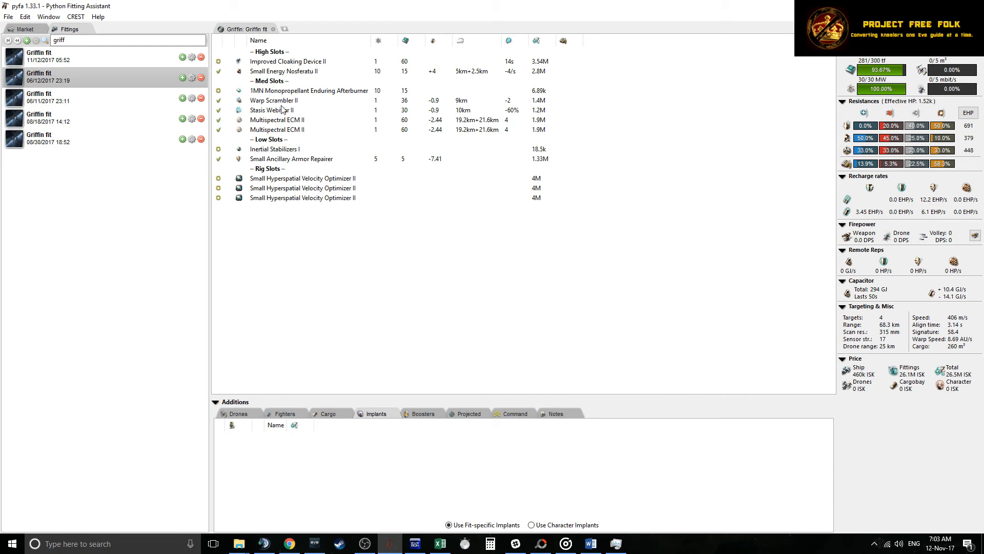
pyautogui.moveTo(284, 98)
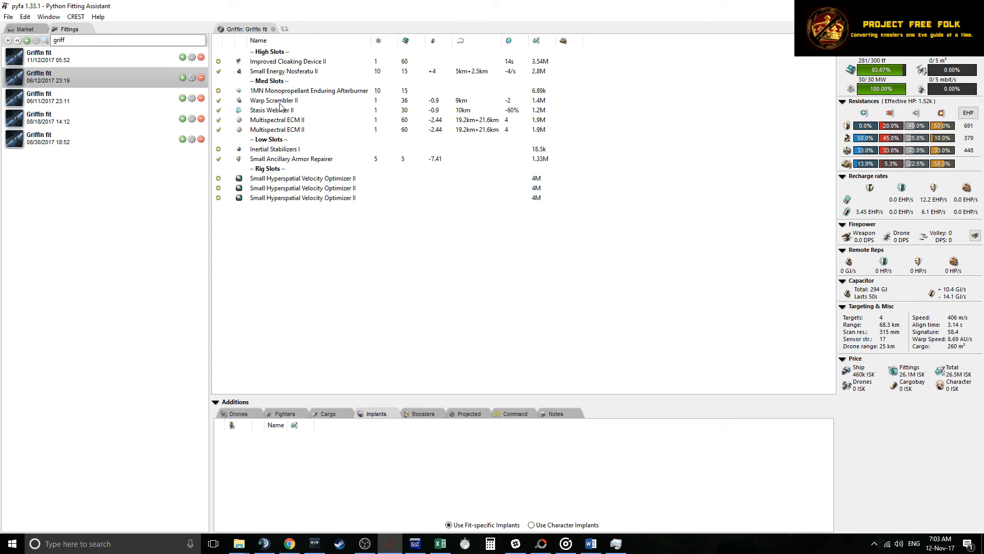
pyautogui.moveTo(285, 104)
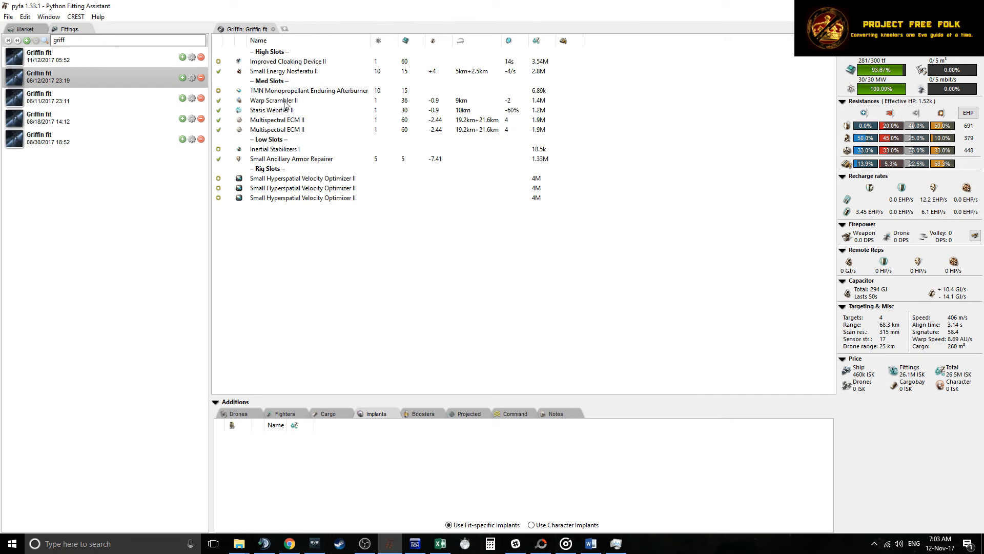
pyautogui.click(286, 110)
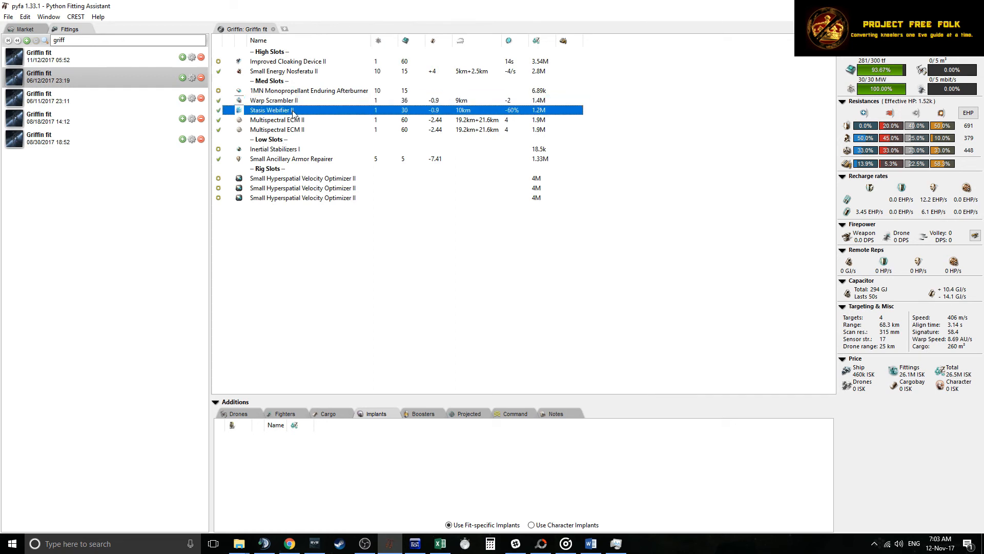
pyautogui.click(274, 100)
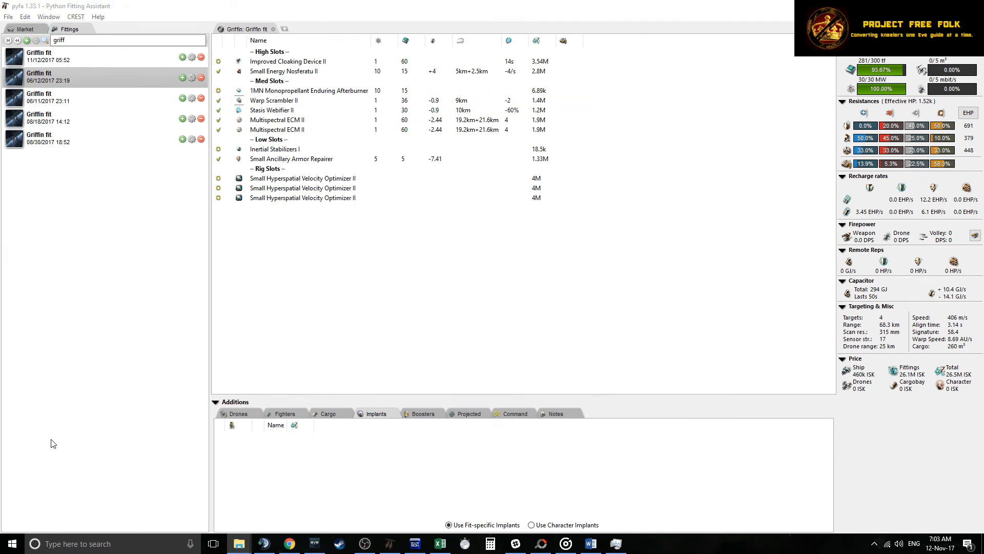
pyautogui.moveTo(363, 171)
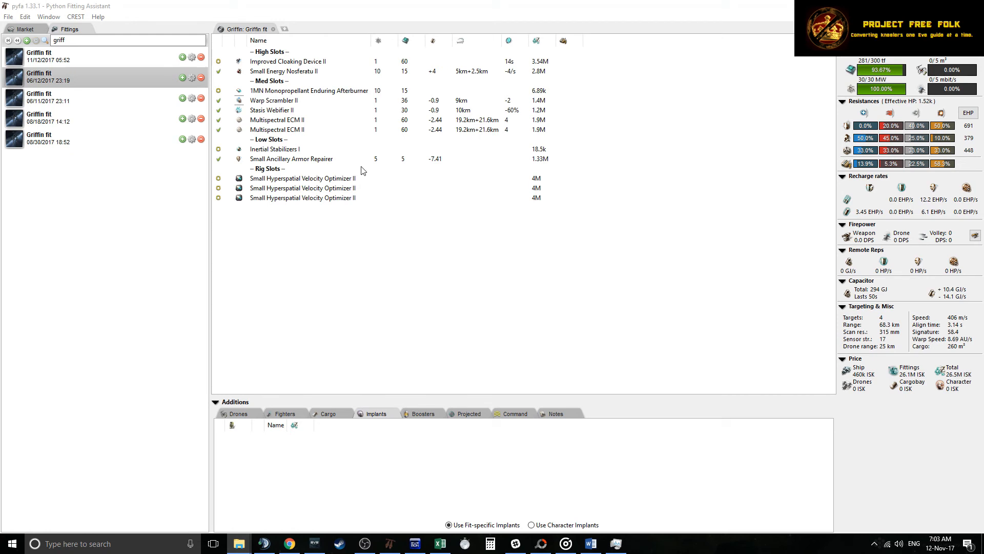
pyautogui.moveTo(334, 261)
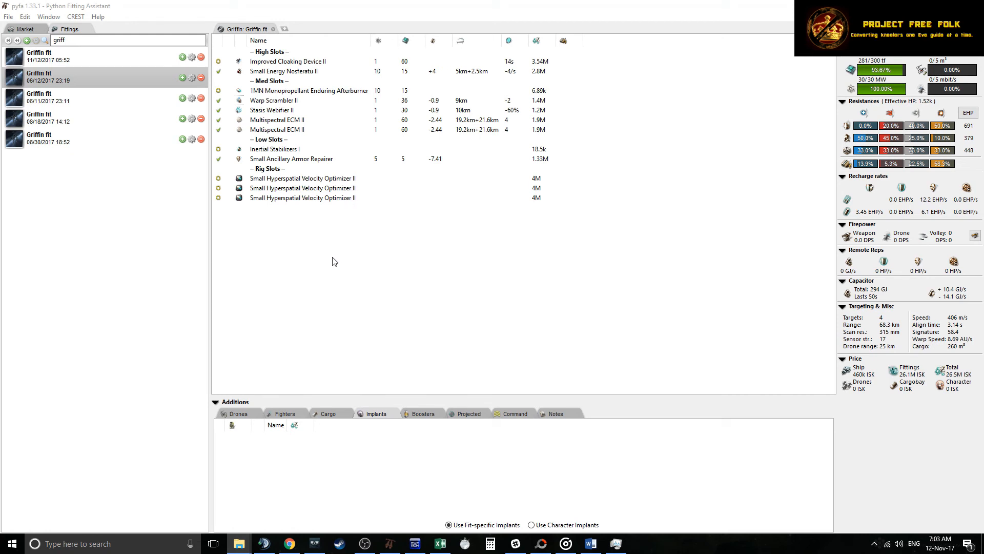
pyautogui.moveTo(338, 279)
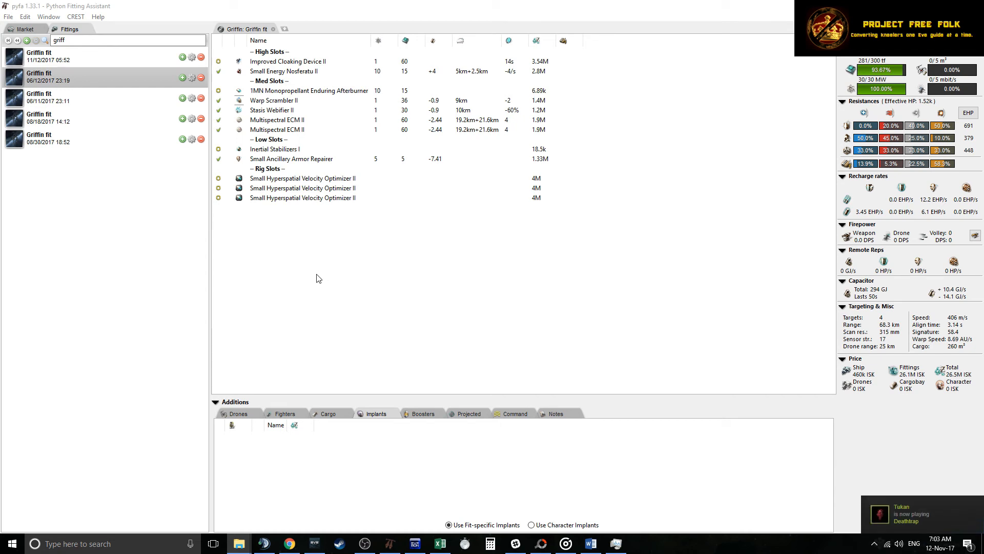
pyautogui.moveTo(311, 290)
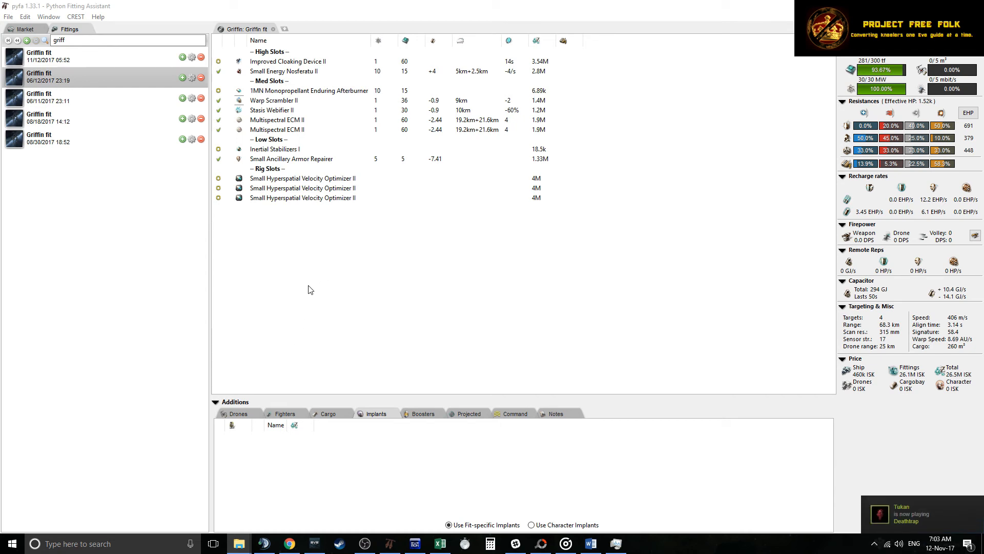
pyautogui.moveTo(335, 309)
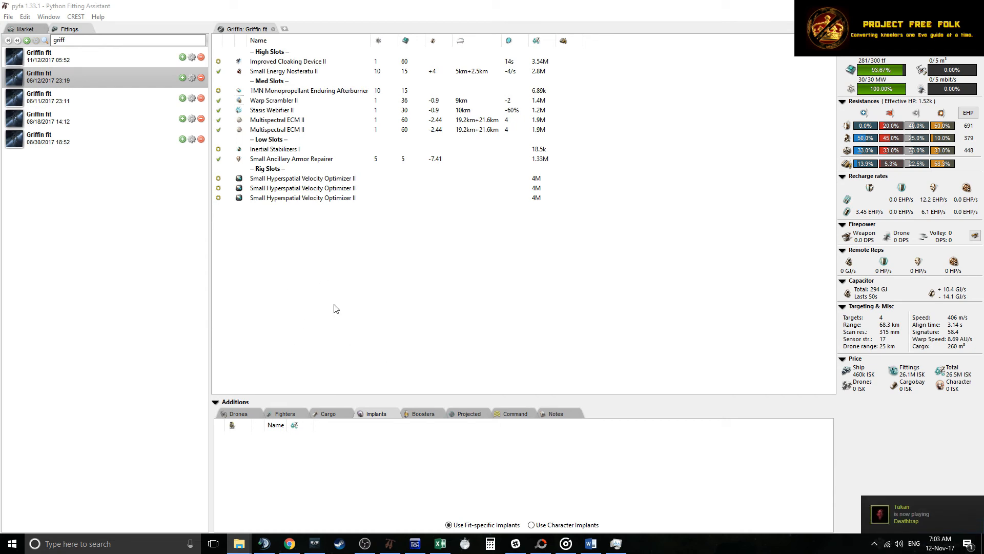
pyautogui.click(274, 100)
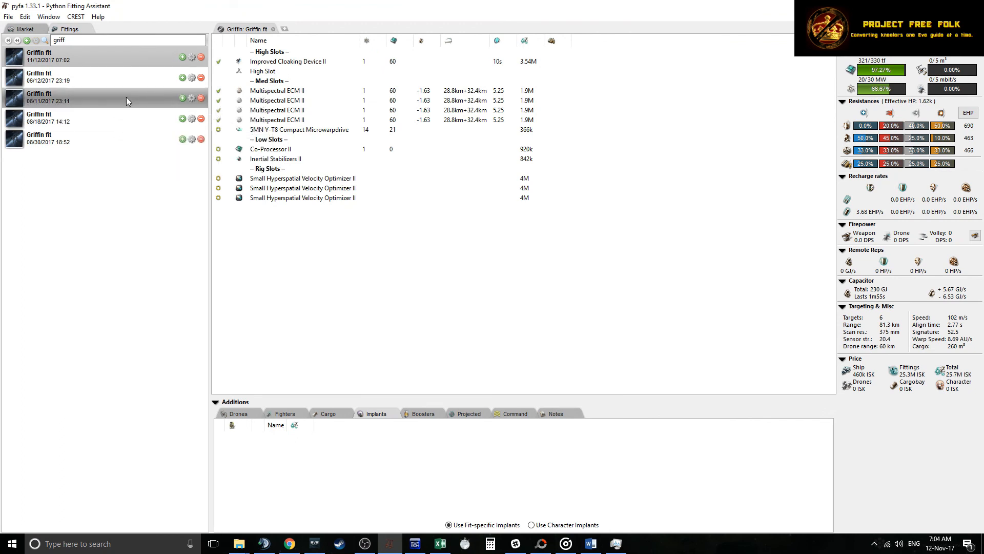
pyautogui.moveTo(127, 80)
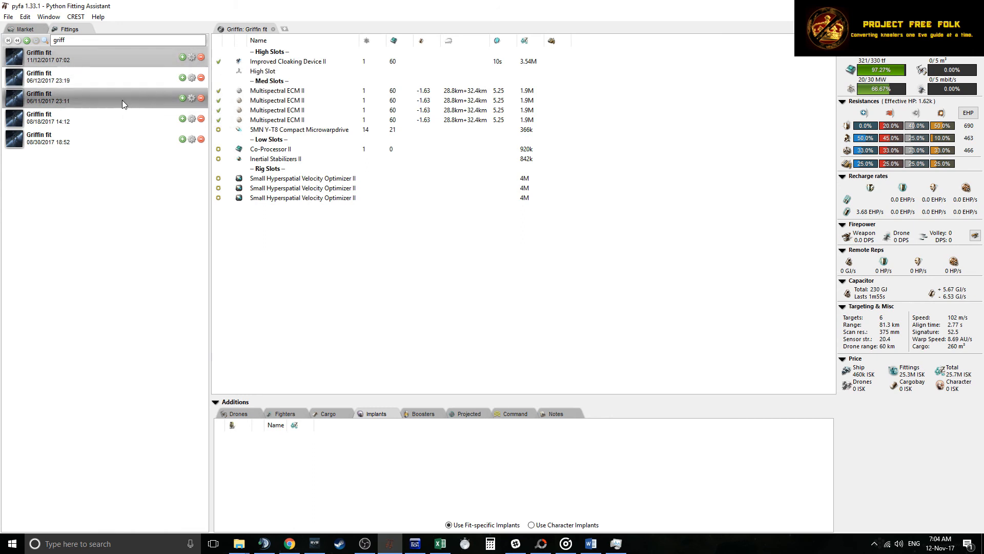
pyautogui.moveTo(114, 139)
pyautogui.write('proteus')
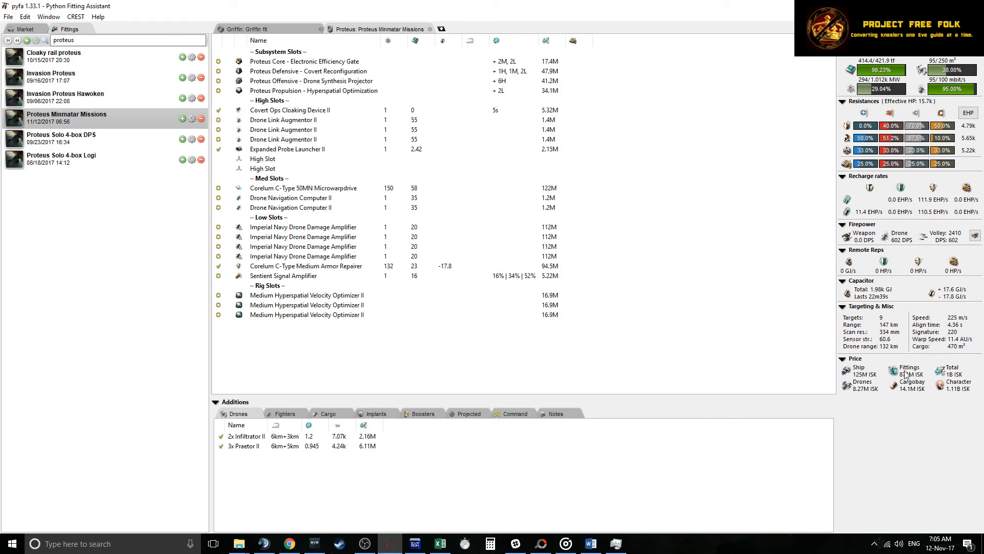
pyautogui.moveTo(884, 333)
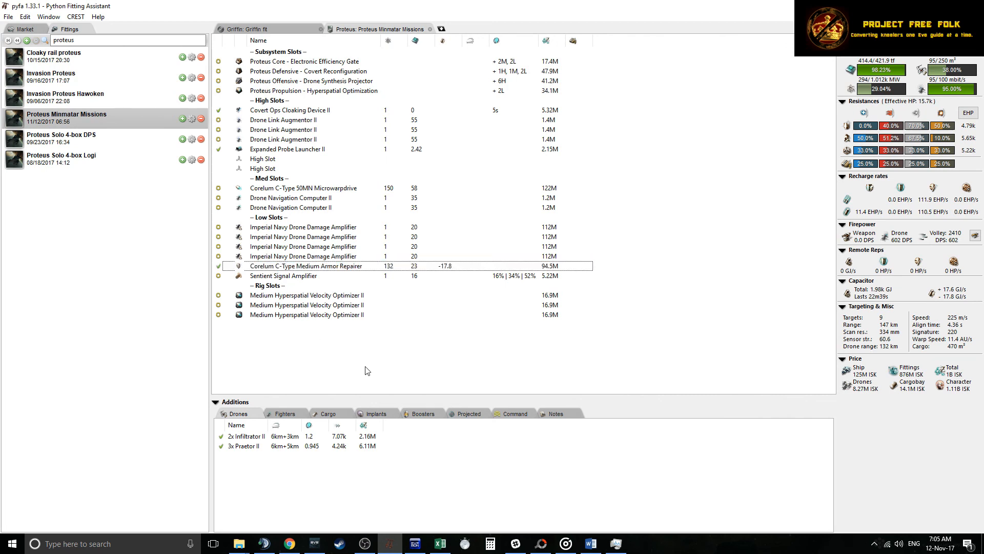
pyautogui.moveTo(329, 199)
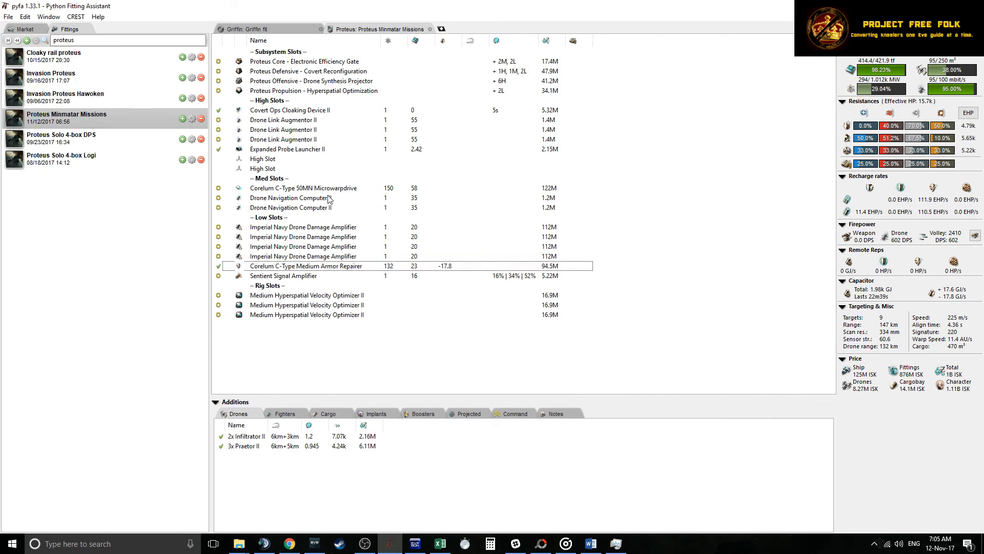
# Step: Inspect the Proteus's Corelum 50MN microwarpdrive and Covert Ops Cloaking Device II modules
pyautogui.click(303, 188)
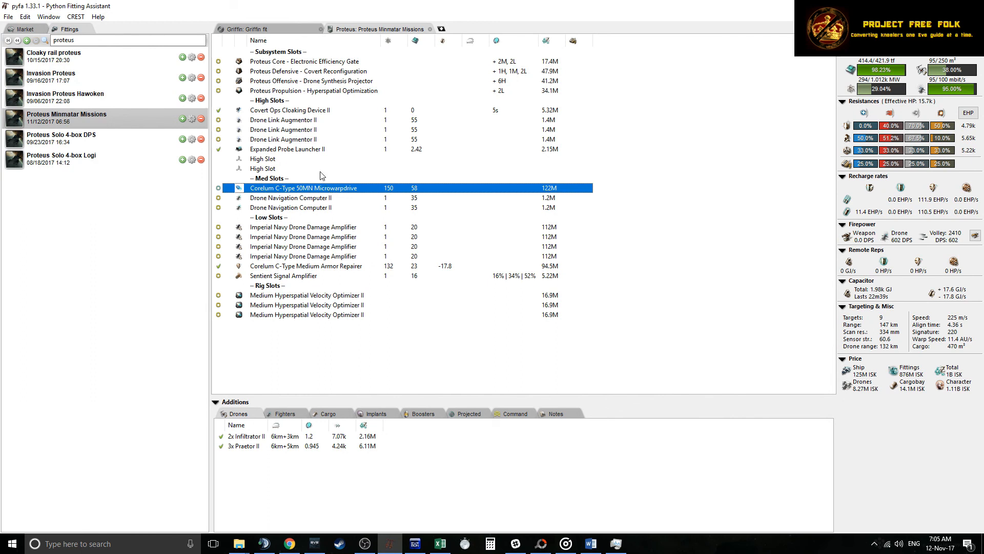
pyautogui.click(289, 110)
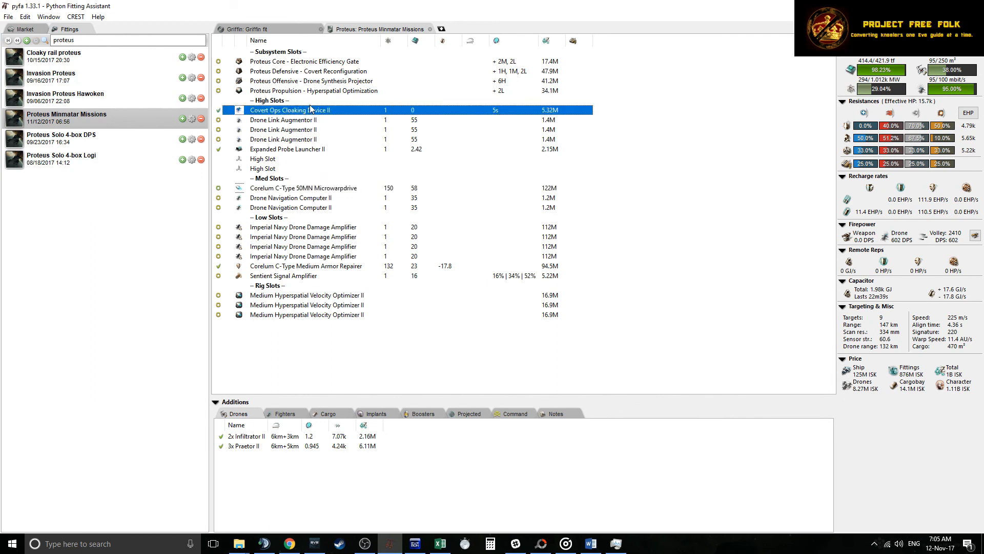
pyautogui.moveTo(317, 109)
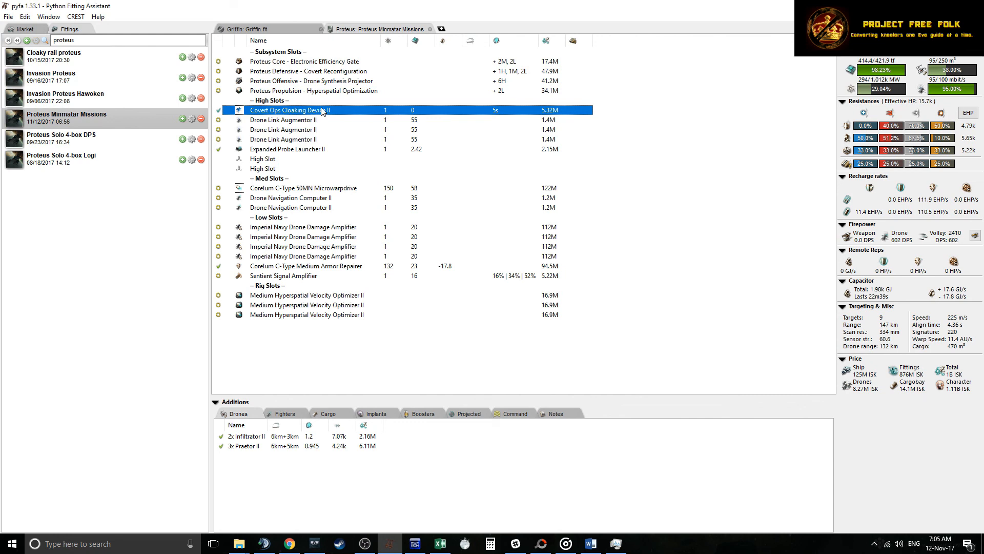
pyautogui.moveTo(296, 115)
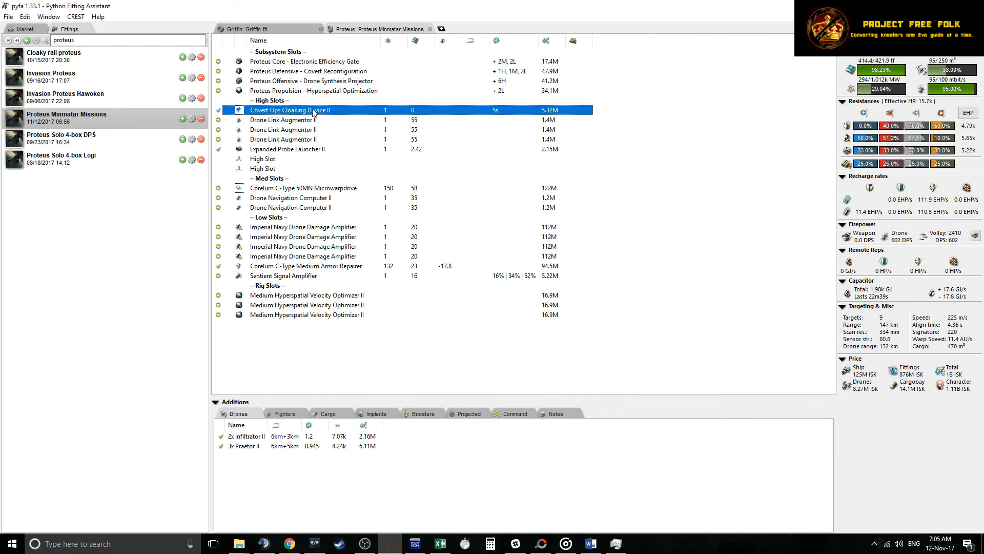